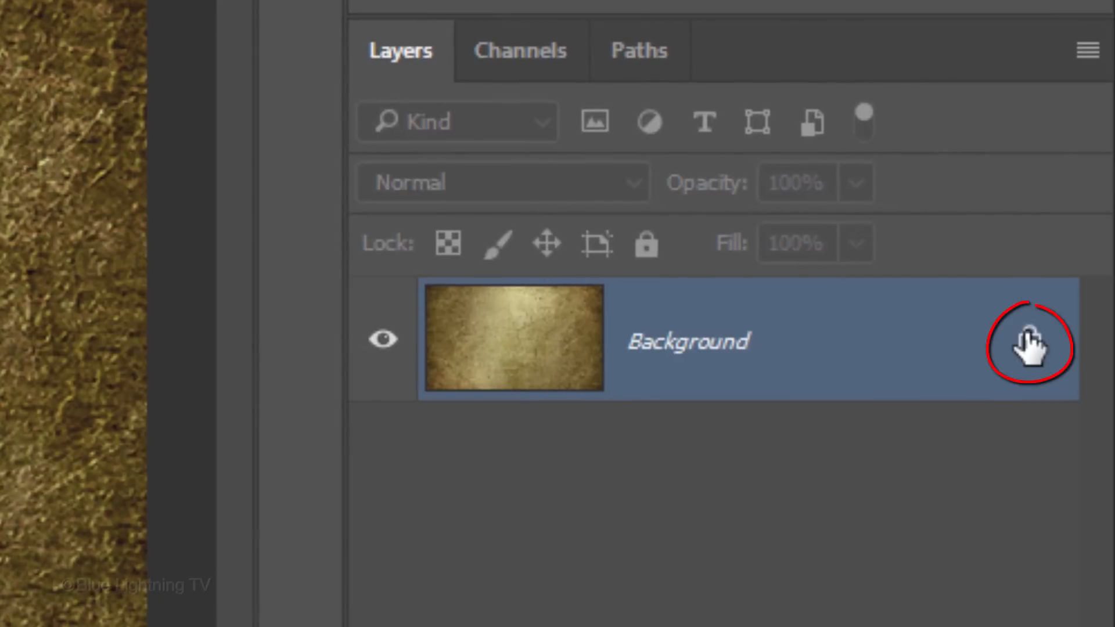
Step: Unlock the texture into Layer 0, duplicate it, and hide the Layer 0 copy
click(1029, 340)
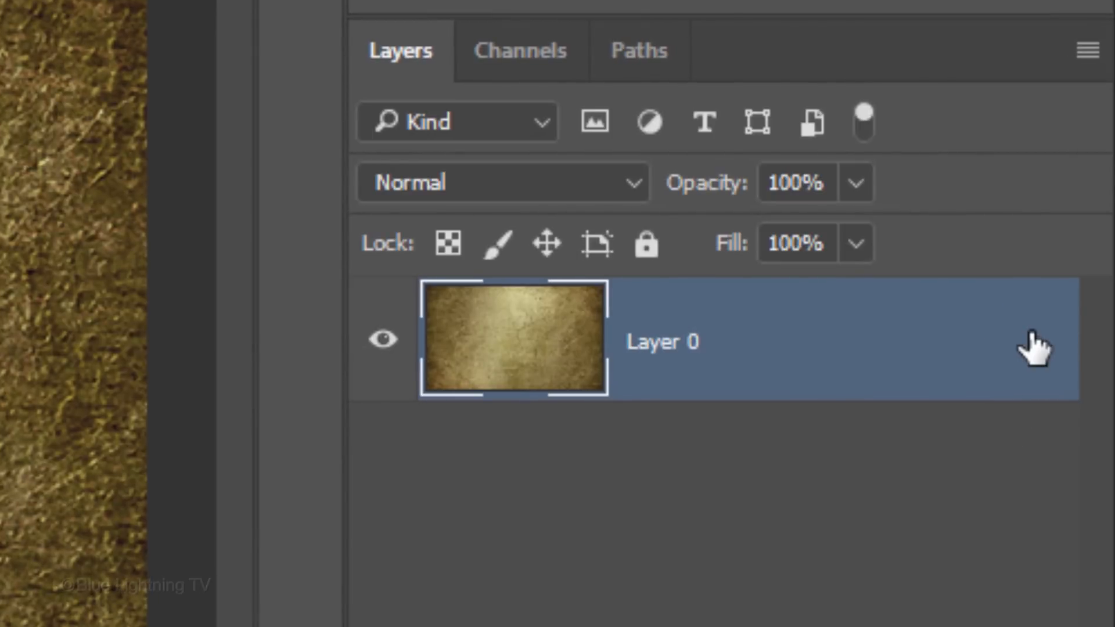
key(ctrl+j)
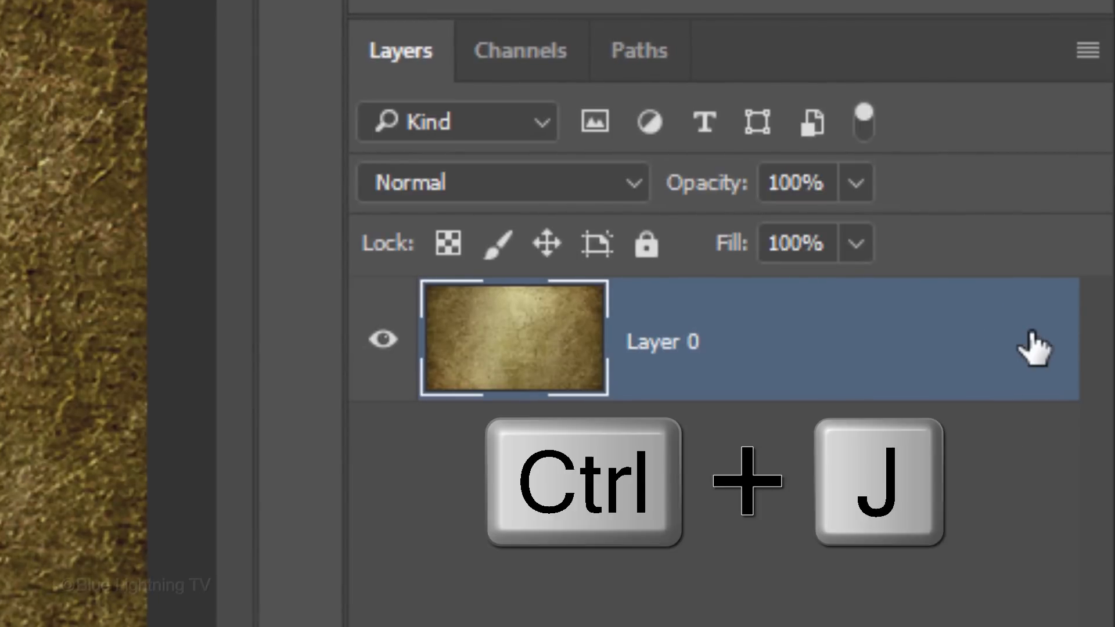
key(Ctrl+j)
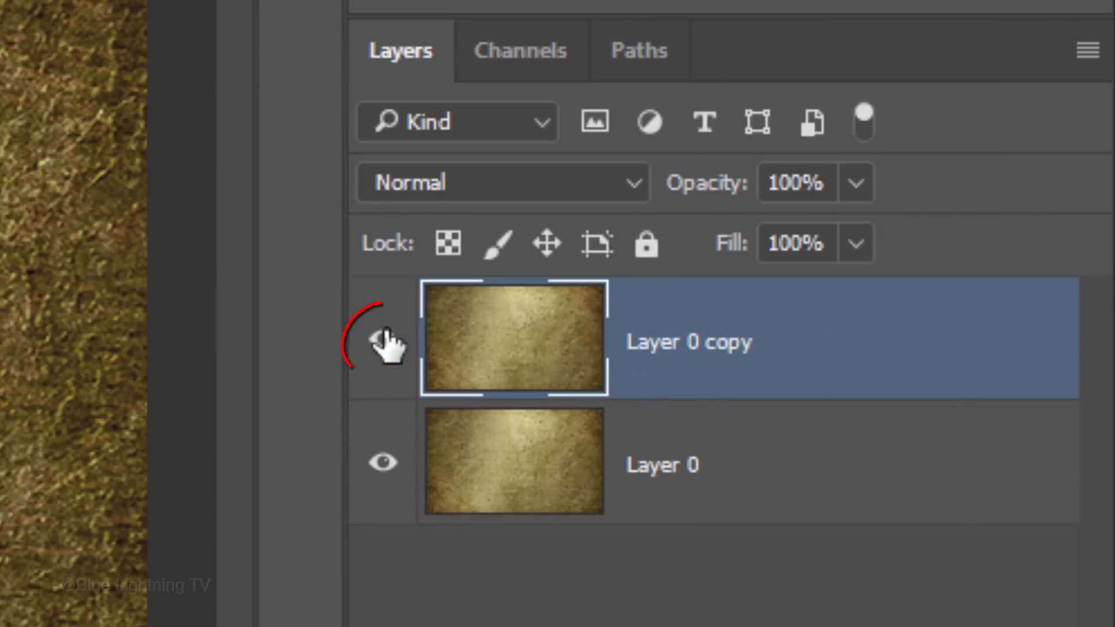
click(383, 341)
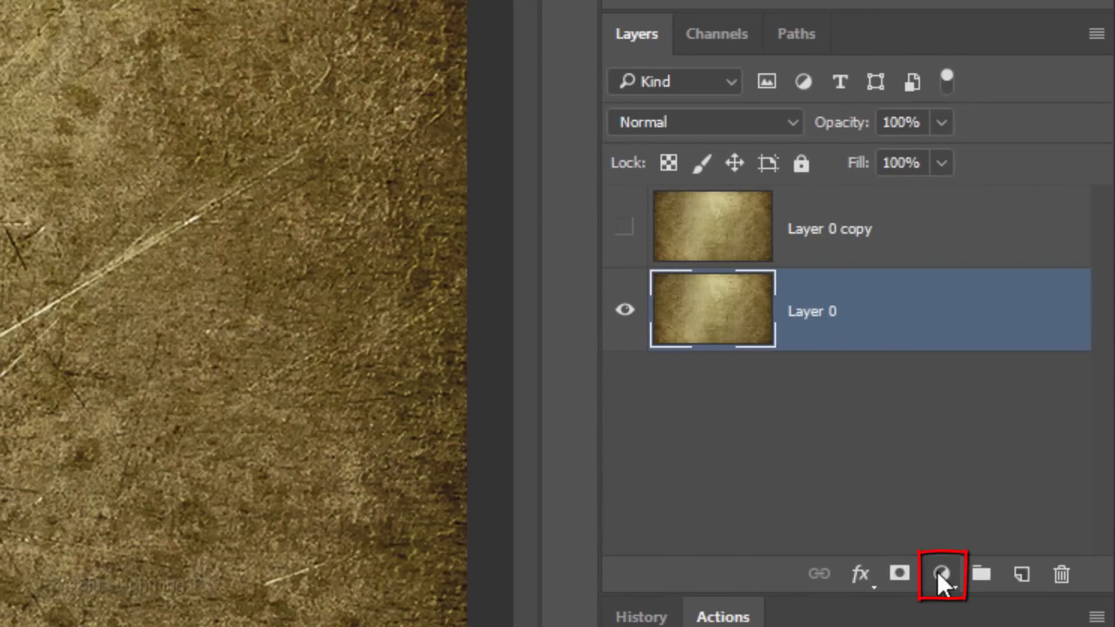
Step: Add a Levels adjustment above Layer 0 with white output limited to 190
click(942, 575)
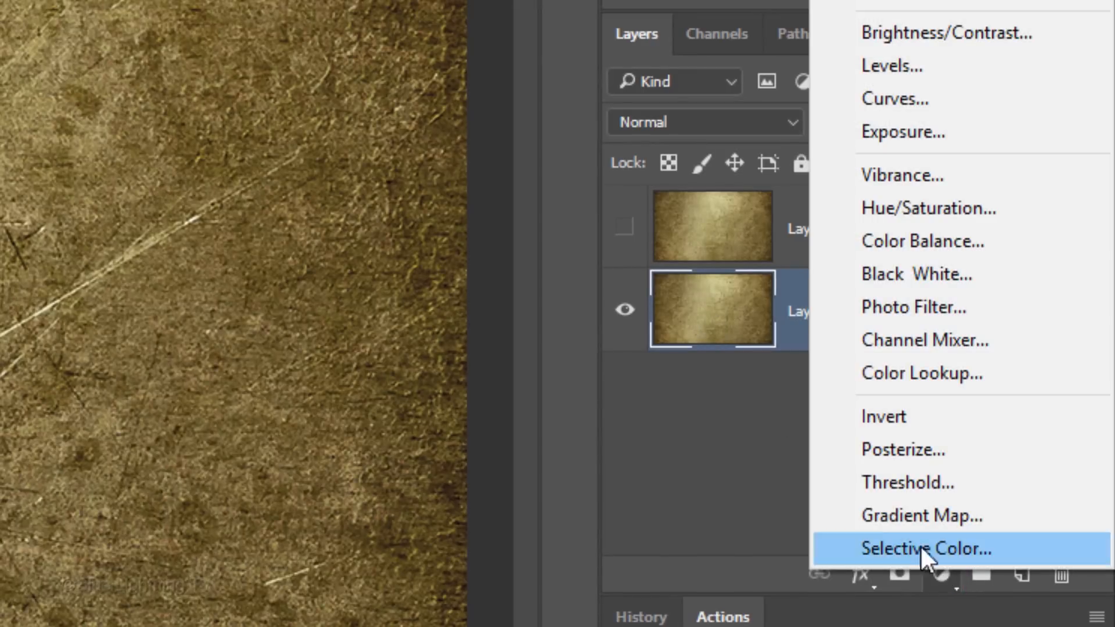
click(893, 66)
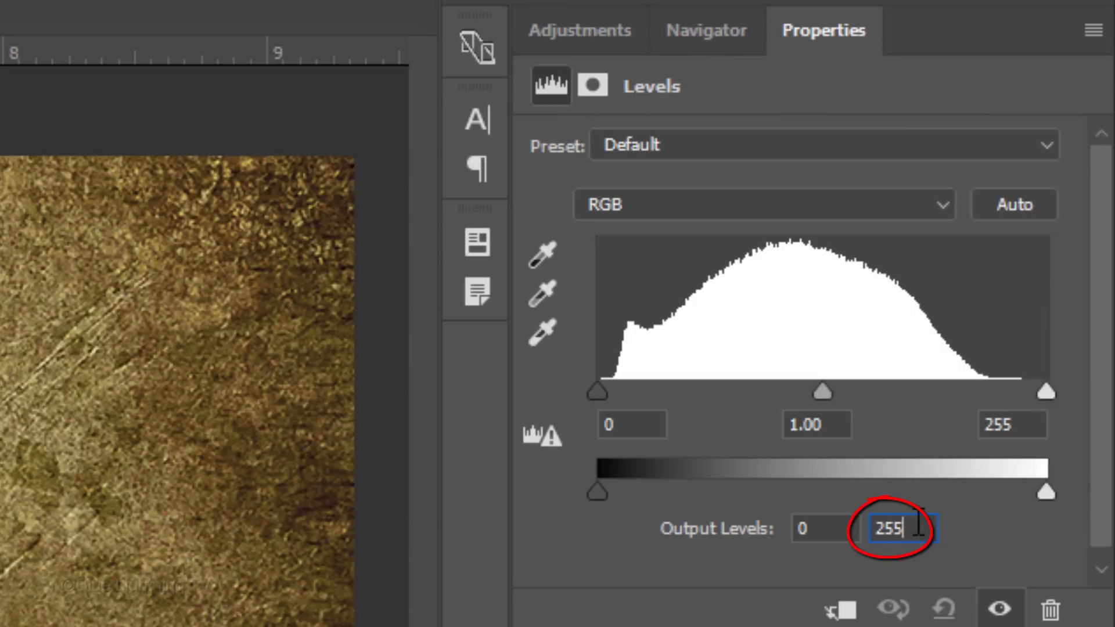
text(190)
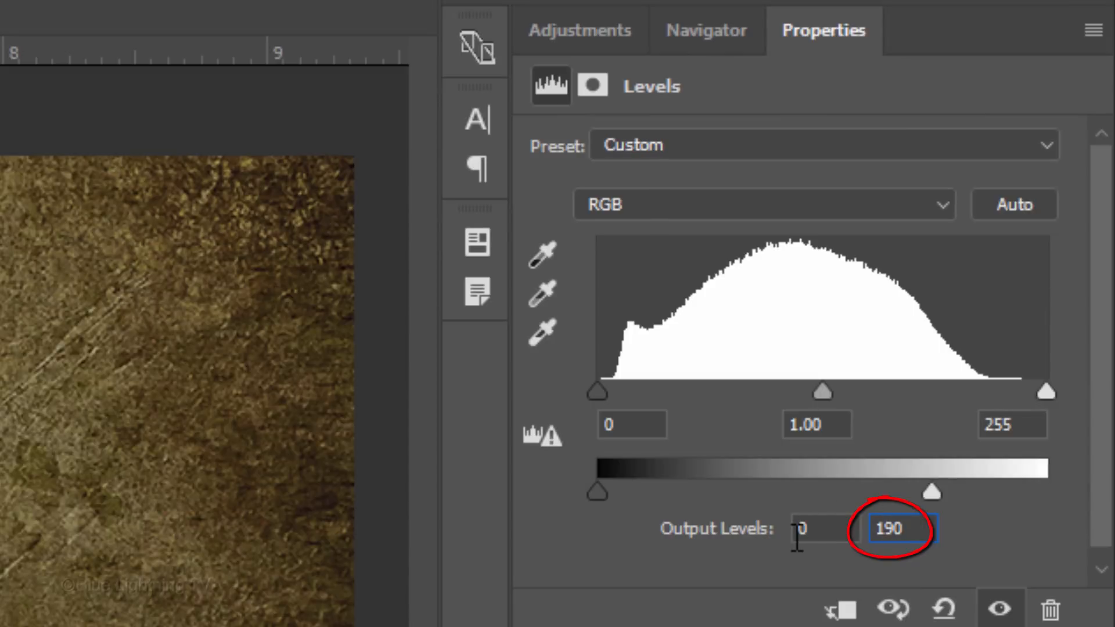
click(629, 42)
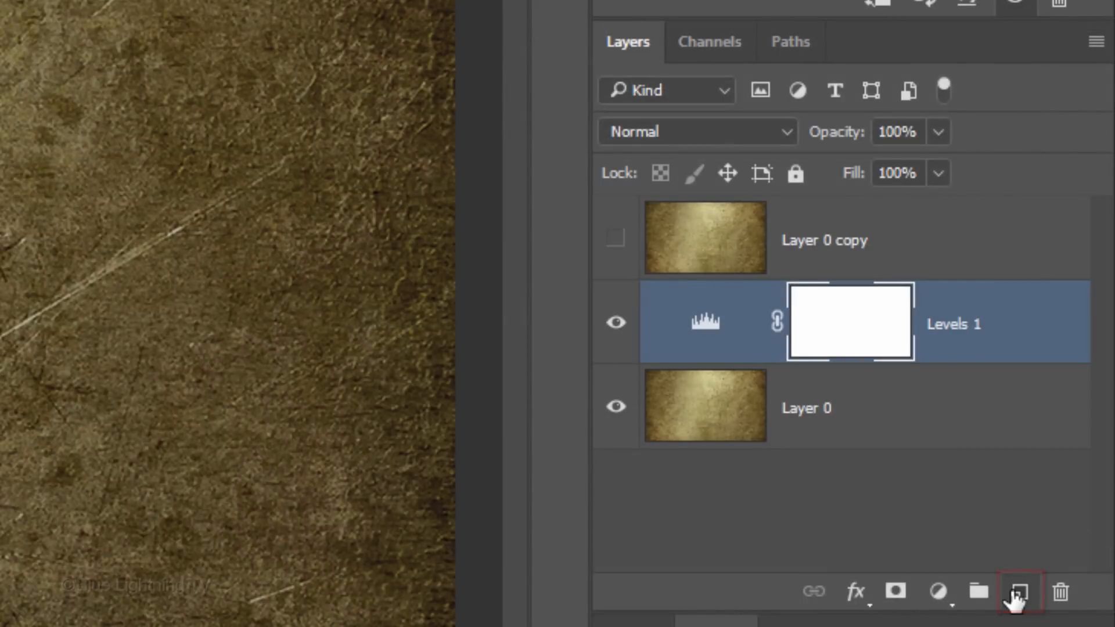
Step: Create a new empty Layer 1 above Levels 1 in Color blend mode
click(1021, 584)
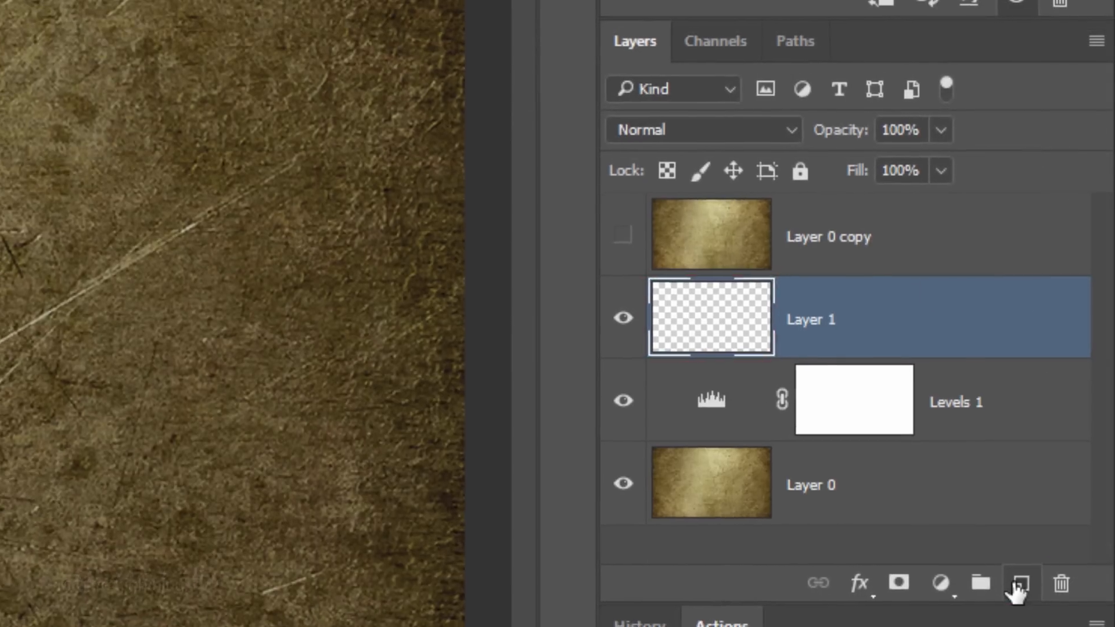
click(704, 129)
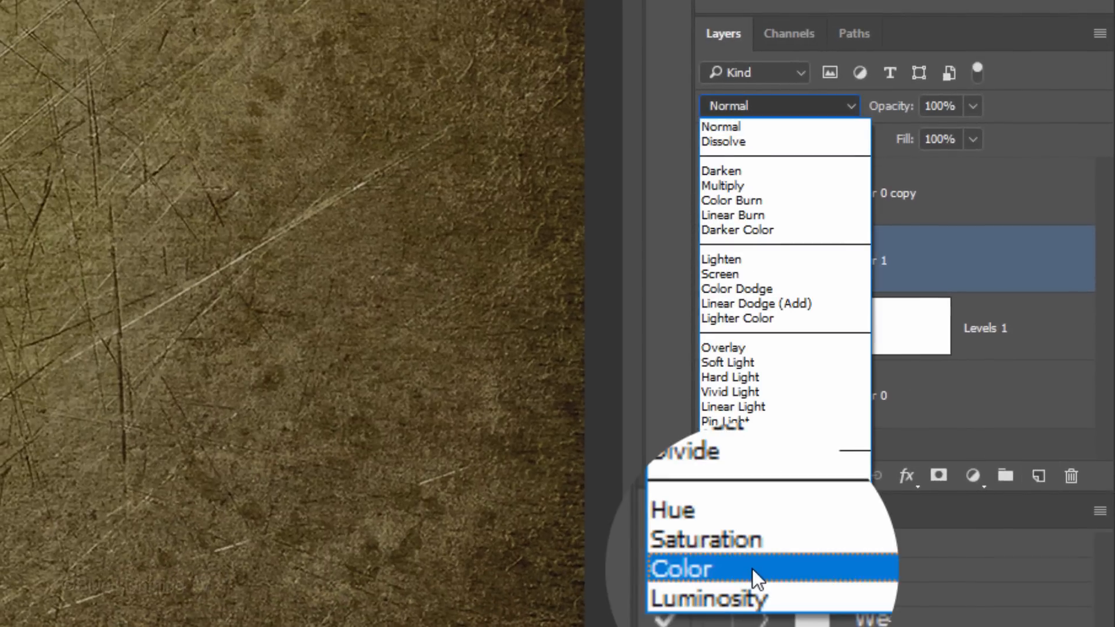
click(680, 568)
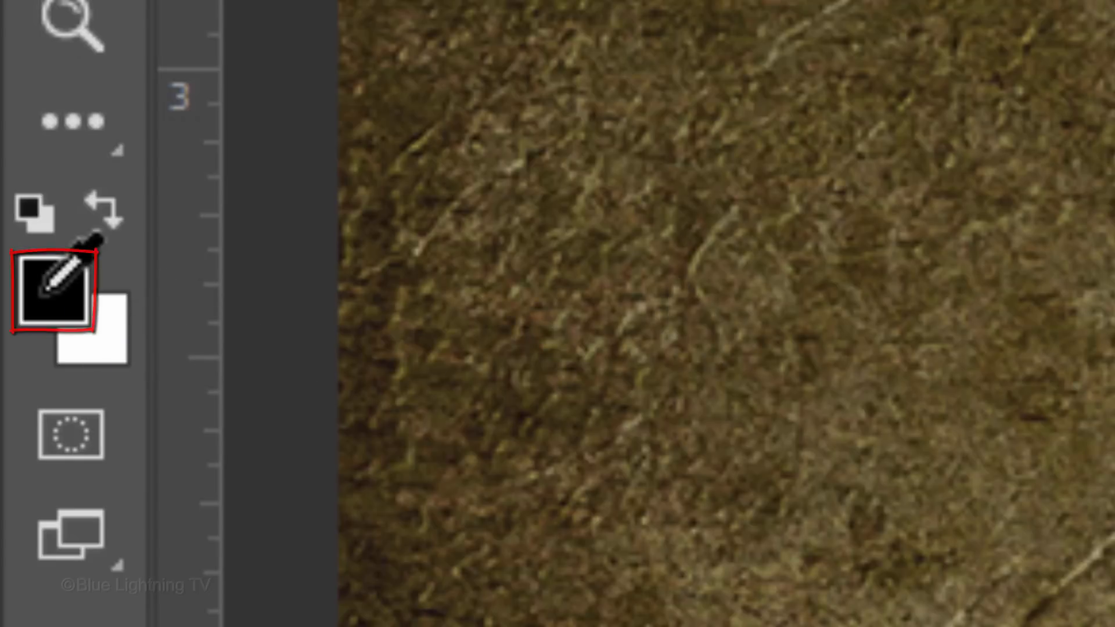
Step: Set the foreground colour to orange FDA212
click(39, 288)
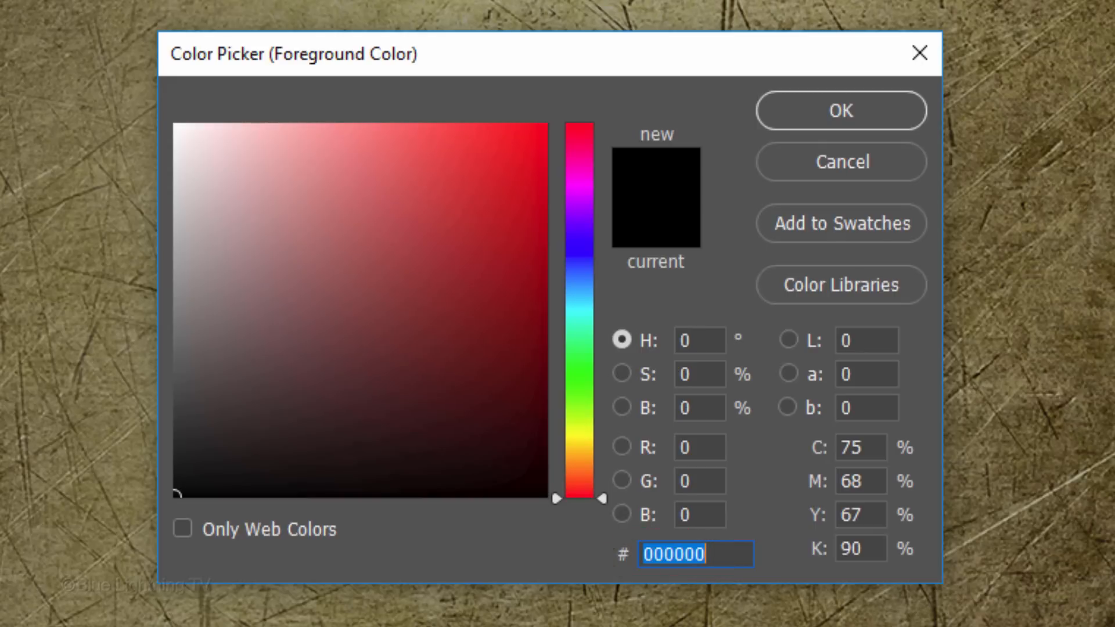
text(FD)
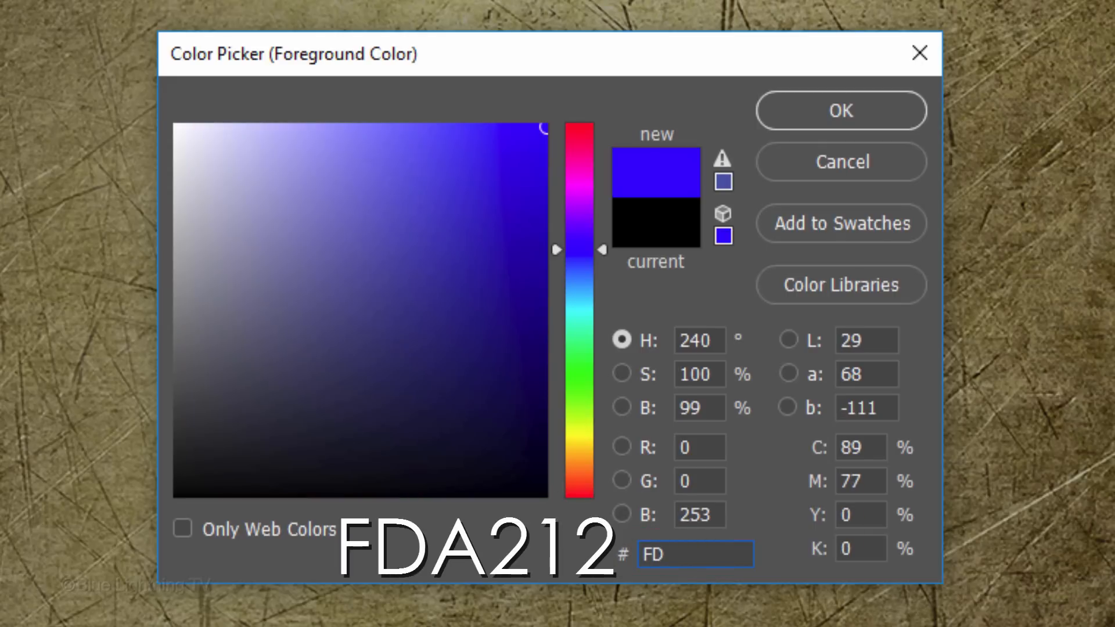
text(A212)
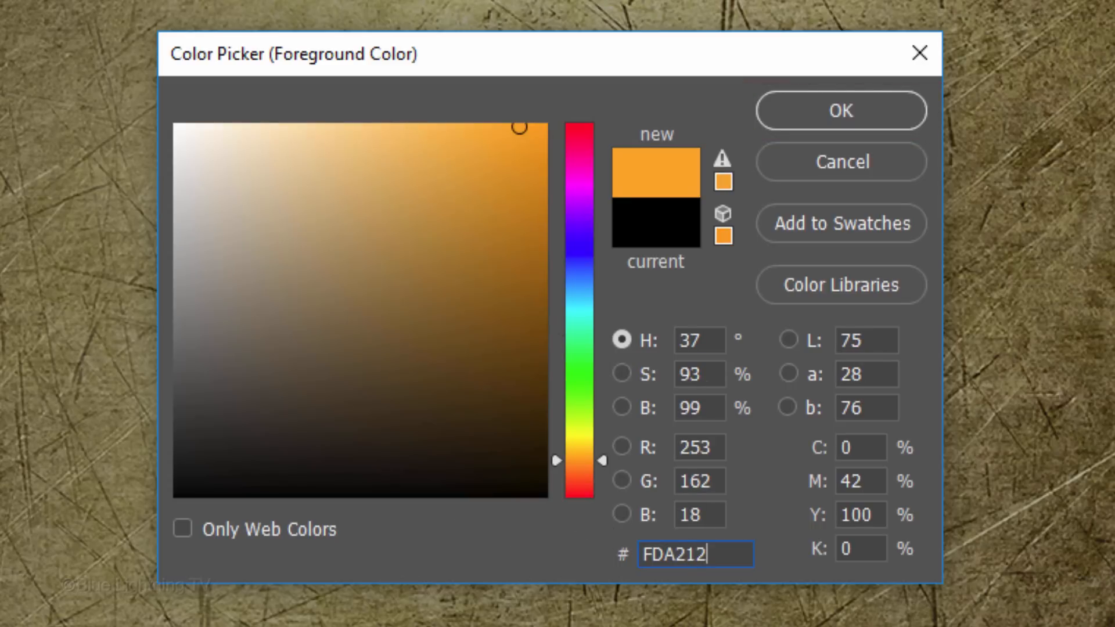
click(840, 112)
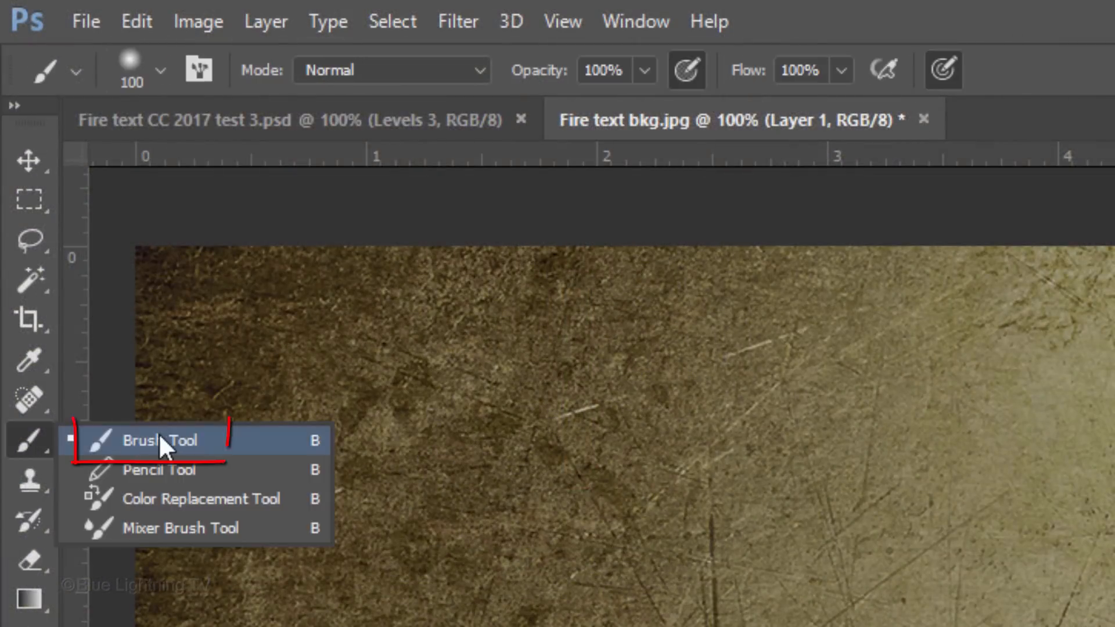
Step: Dab a soft orange brush spot in the centre of Layer 1 to tint the texture
click(159, 441)
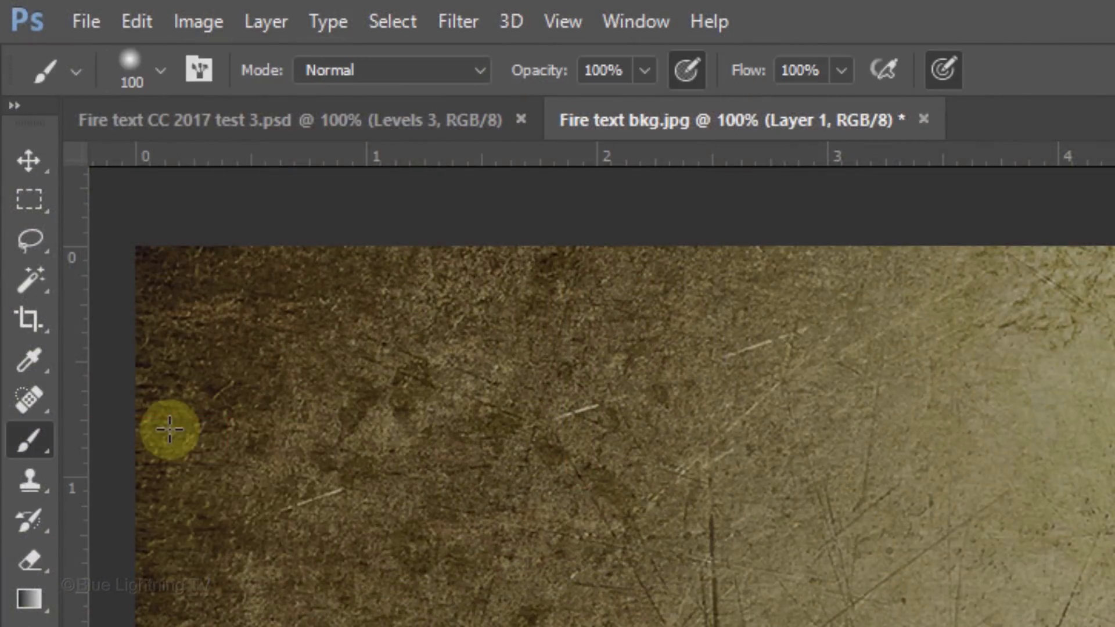
click(160, 71)
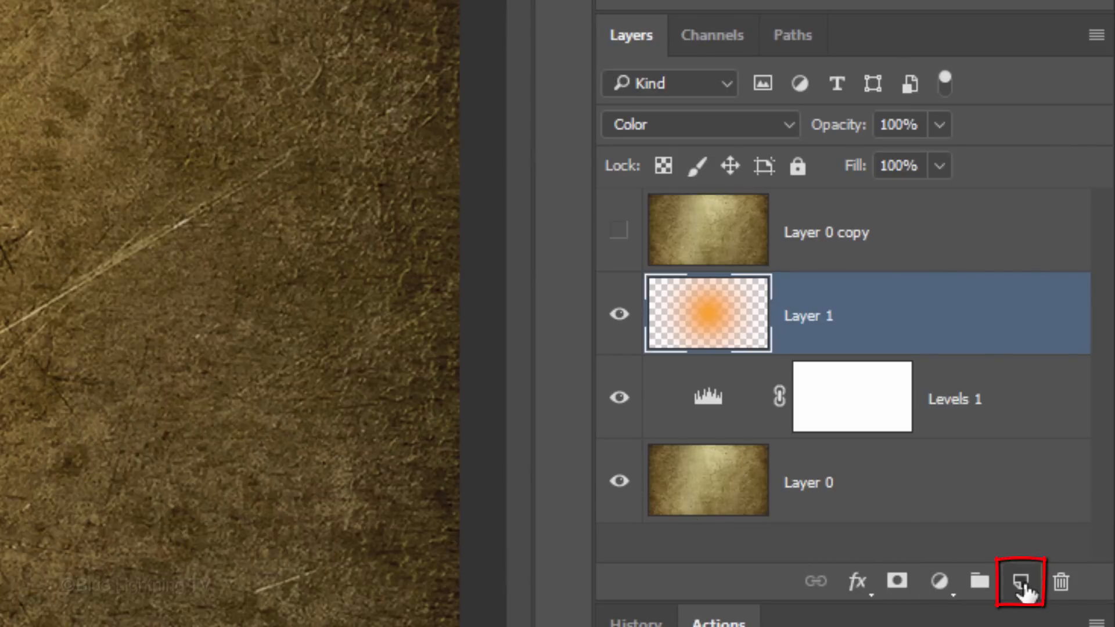
Step: Create Layer 2 above Layer 1 and fill it entirely with black
click(1022, 582)
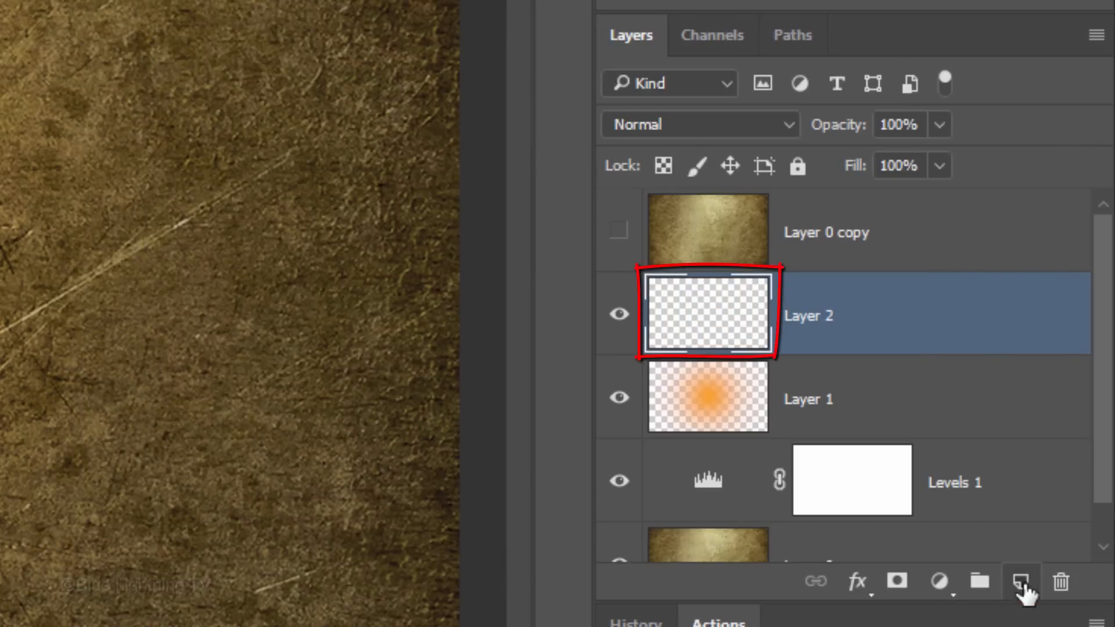
key(shift+f5)
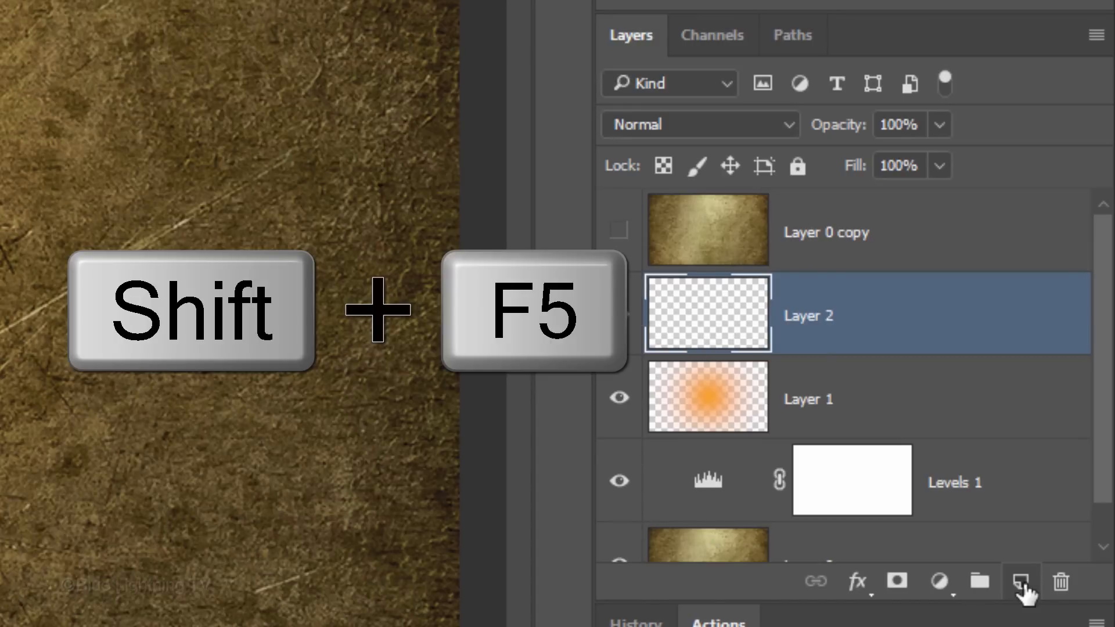
key(shift+f5)
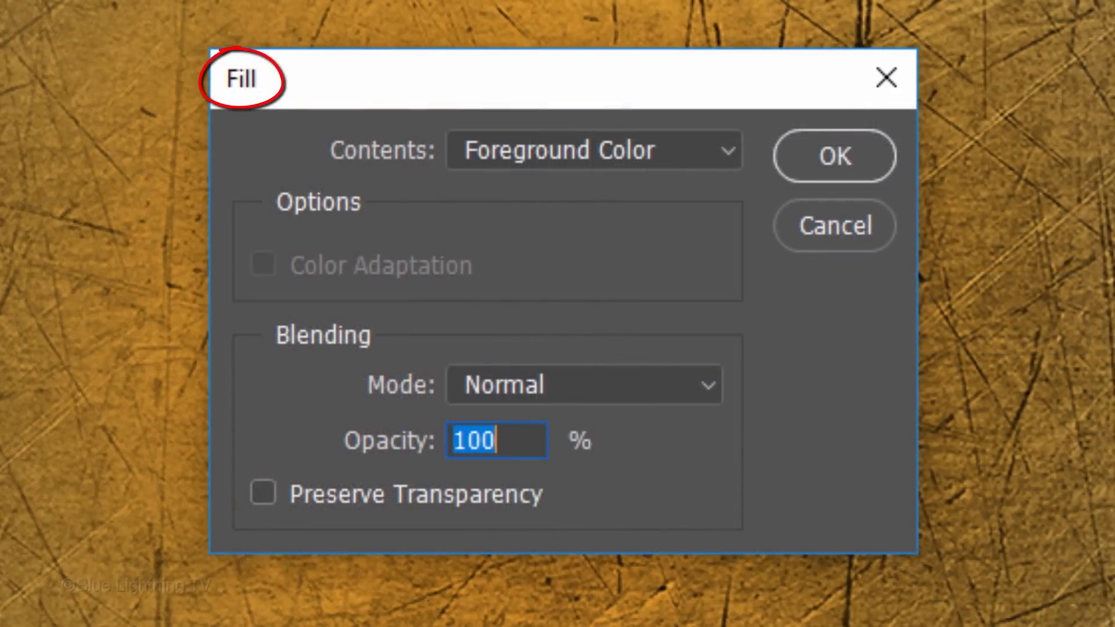
click(593, 149)
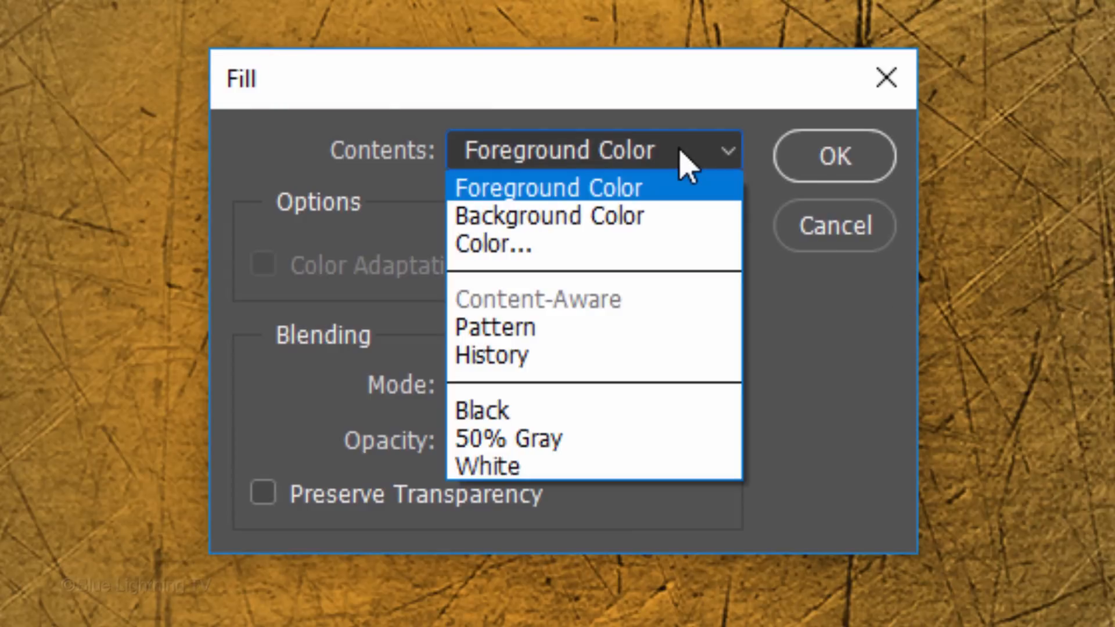
mouse_move(634, 410)
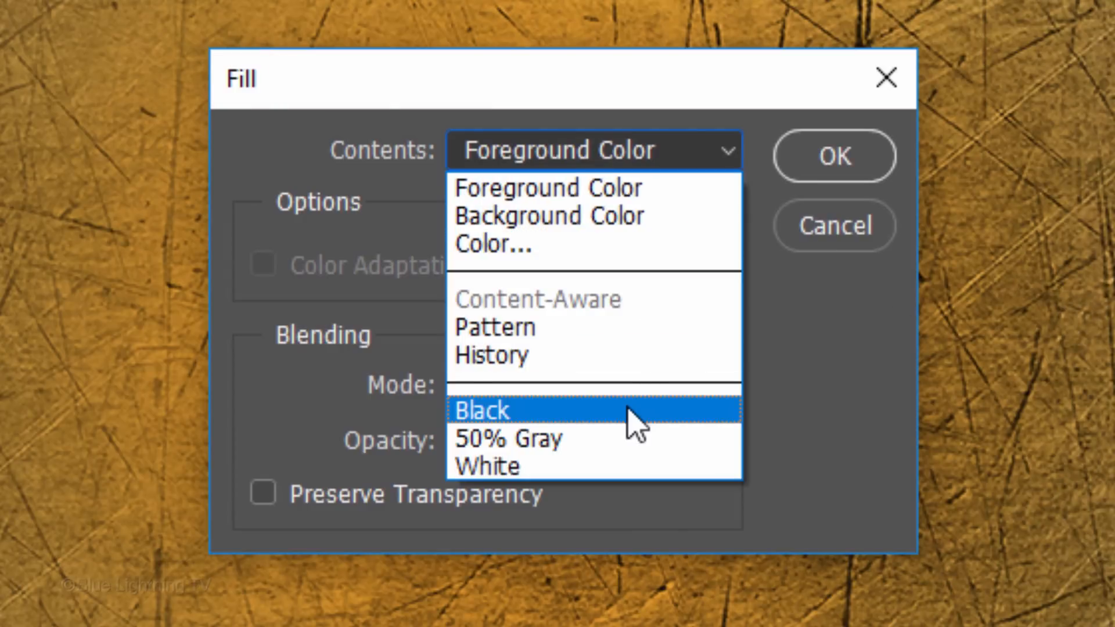
click(481, 411)
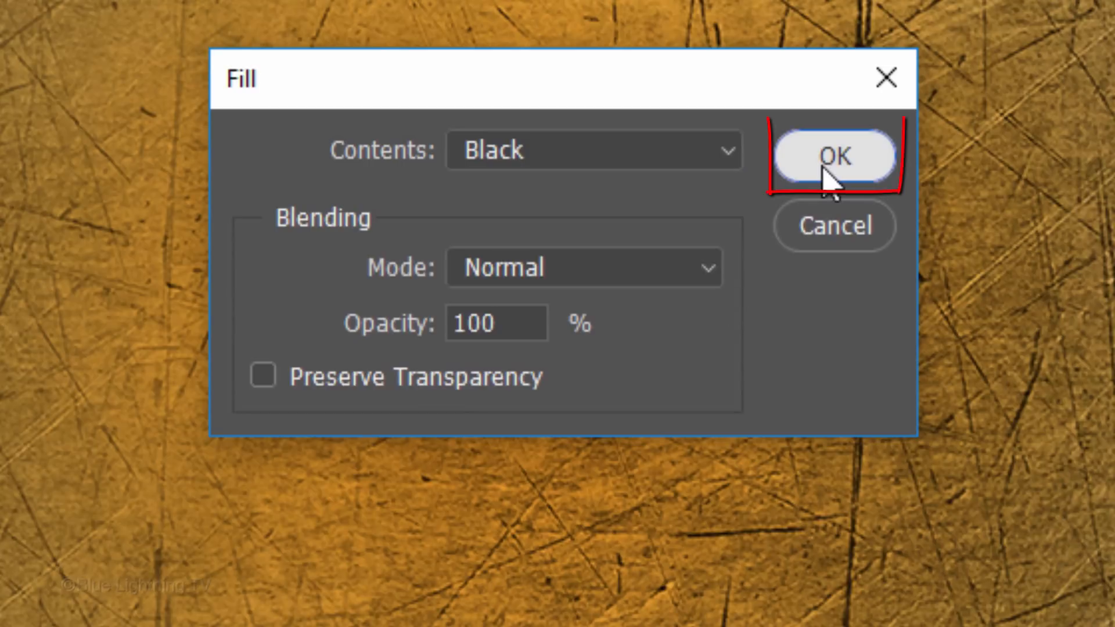
click(834, 157)
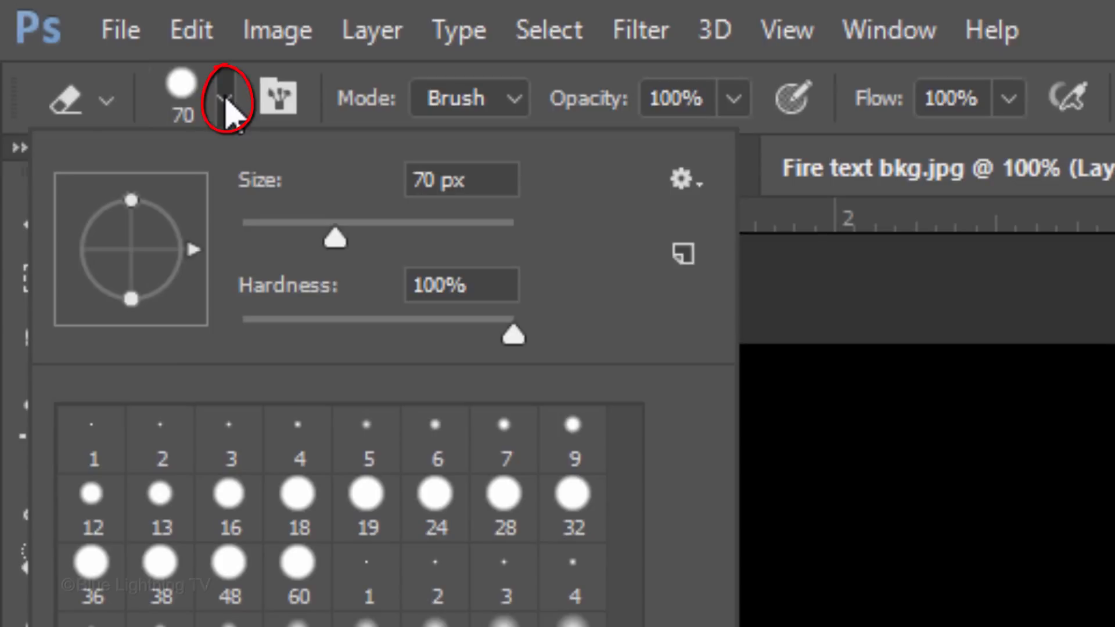
Step: Erase a soft 800 px hole from Layer 2's centre and set it to Overlay
click(461, 179)
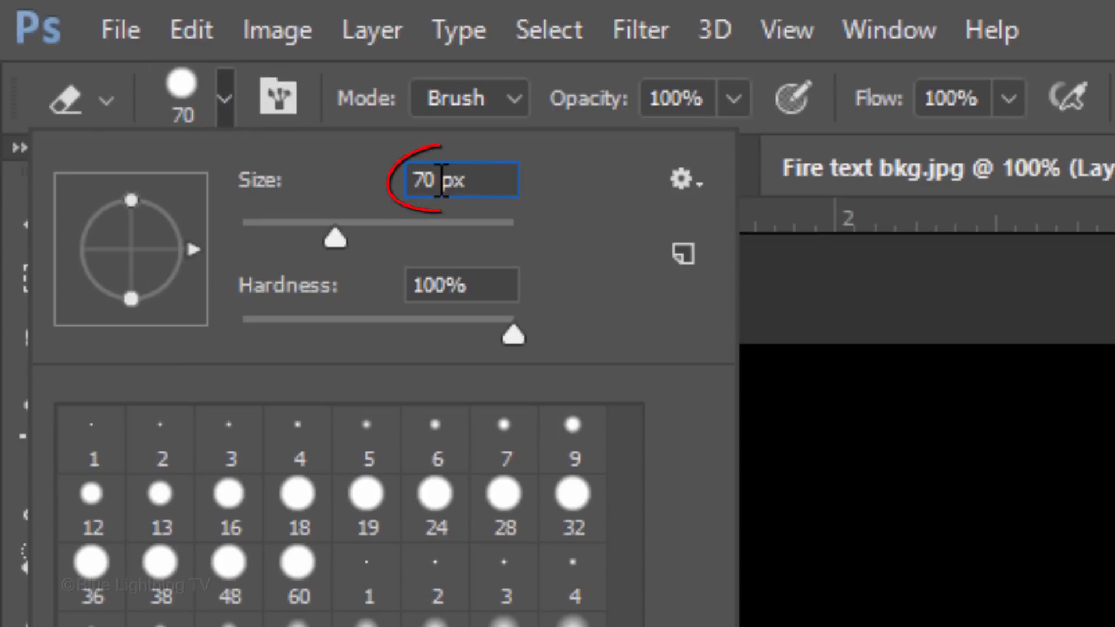
text(800)
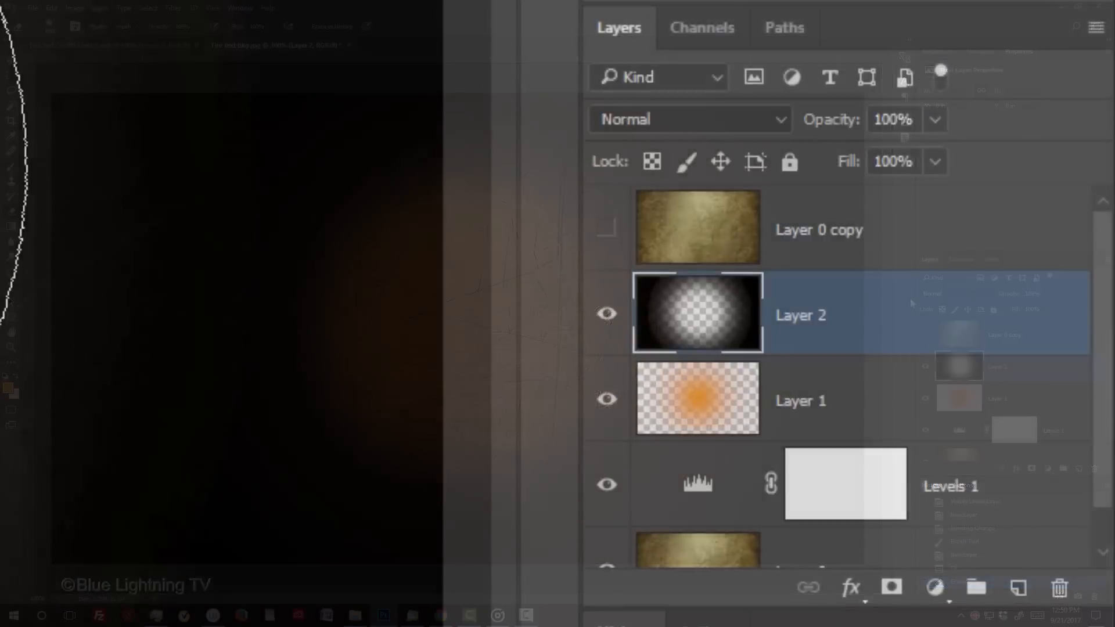
click(689, 119)
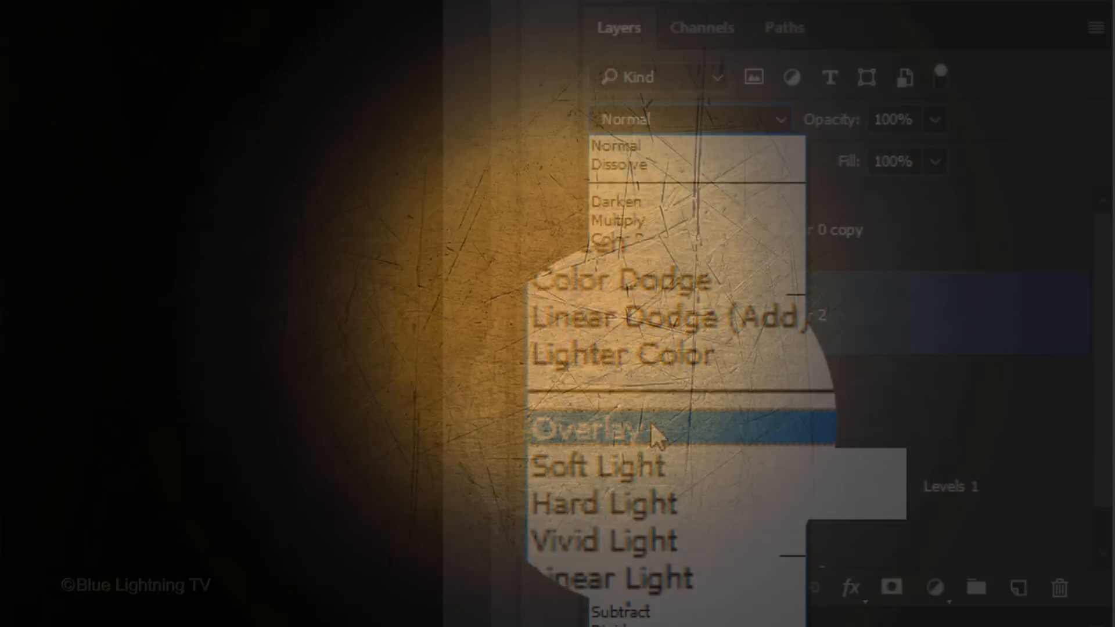
click(594, 429)
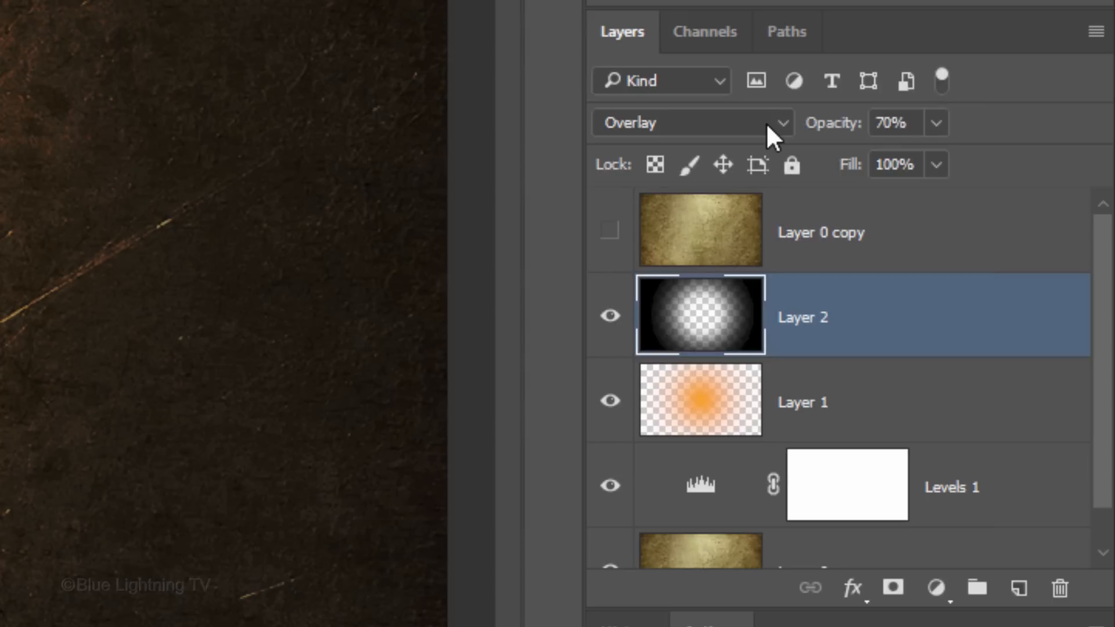
Step: Select Layer 2 through Layer 0 together and group the four background layers
scroll(down, 3)
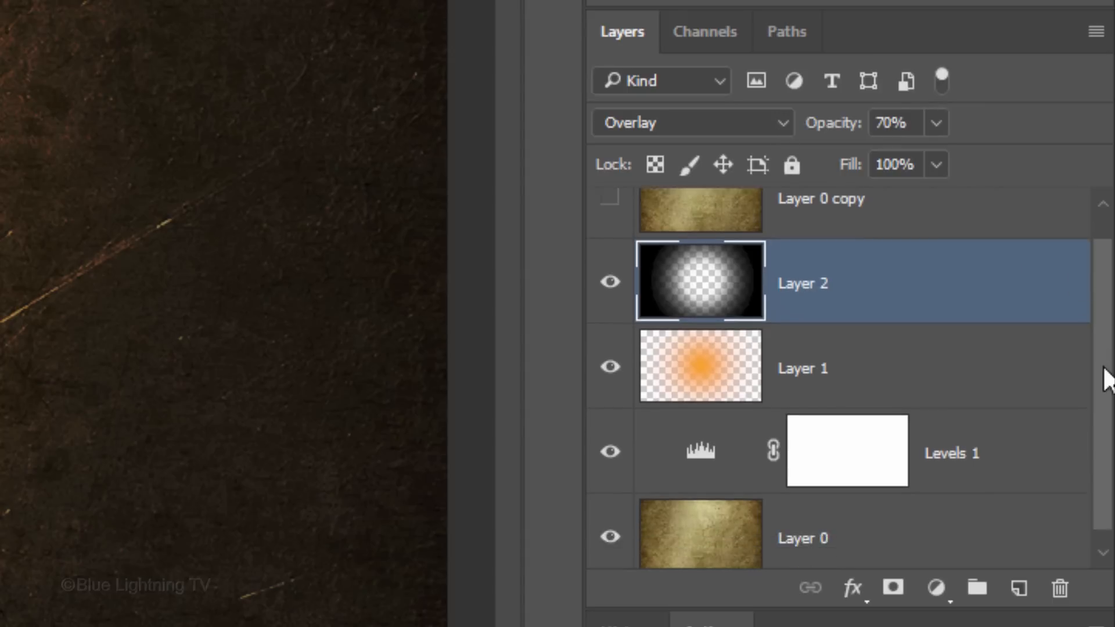
click(802, 538)
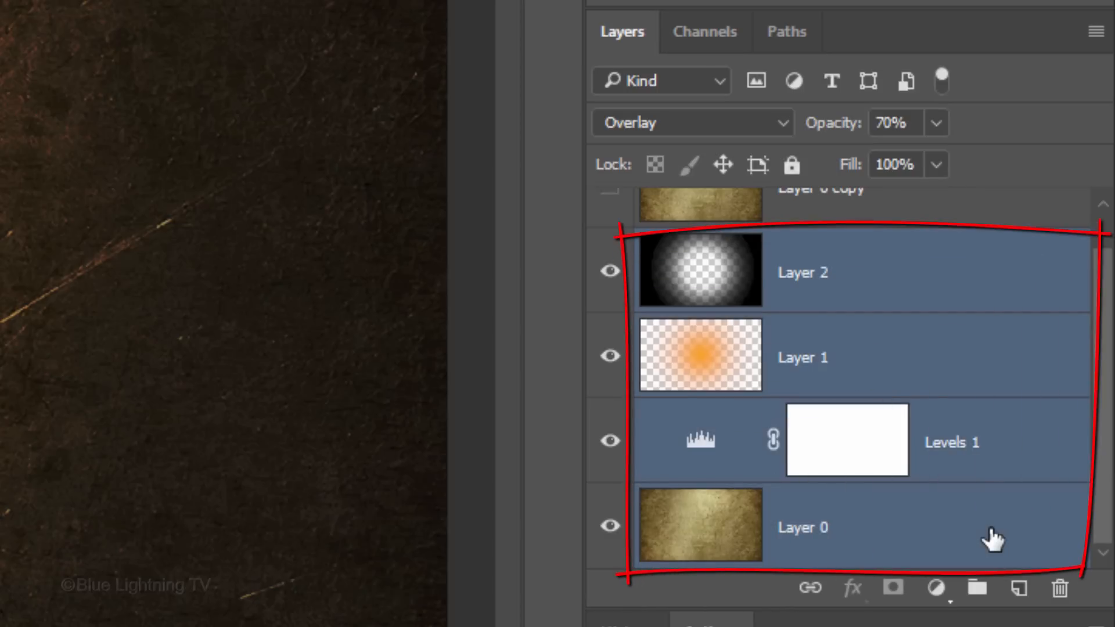
key(ctrl+g)
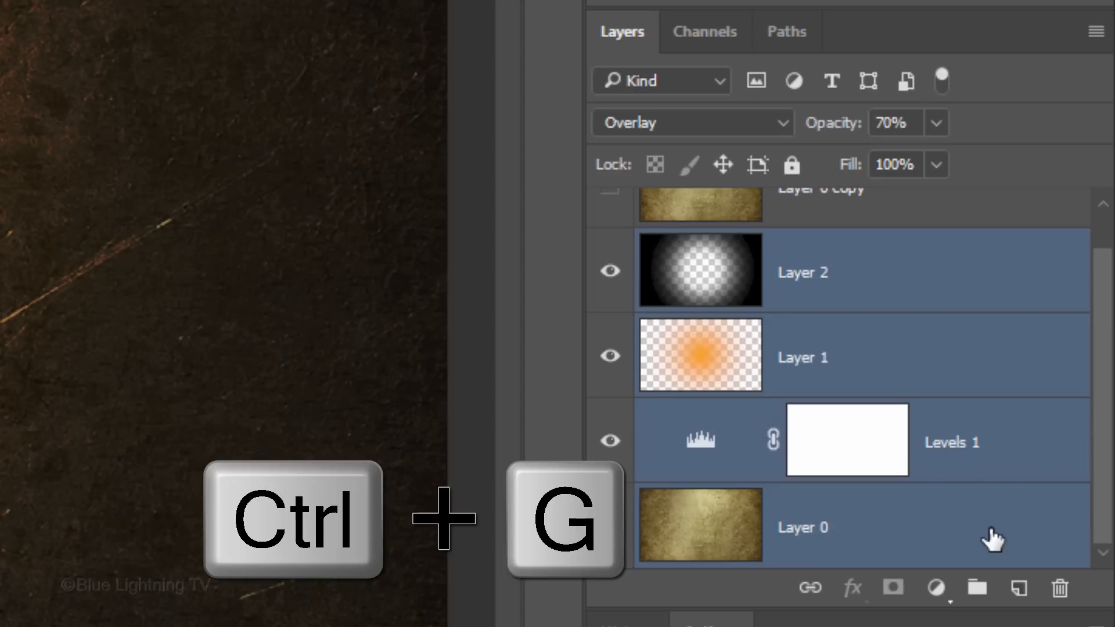
key(ctrl+g)
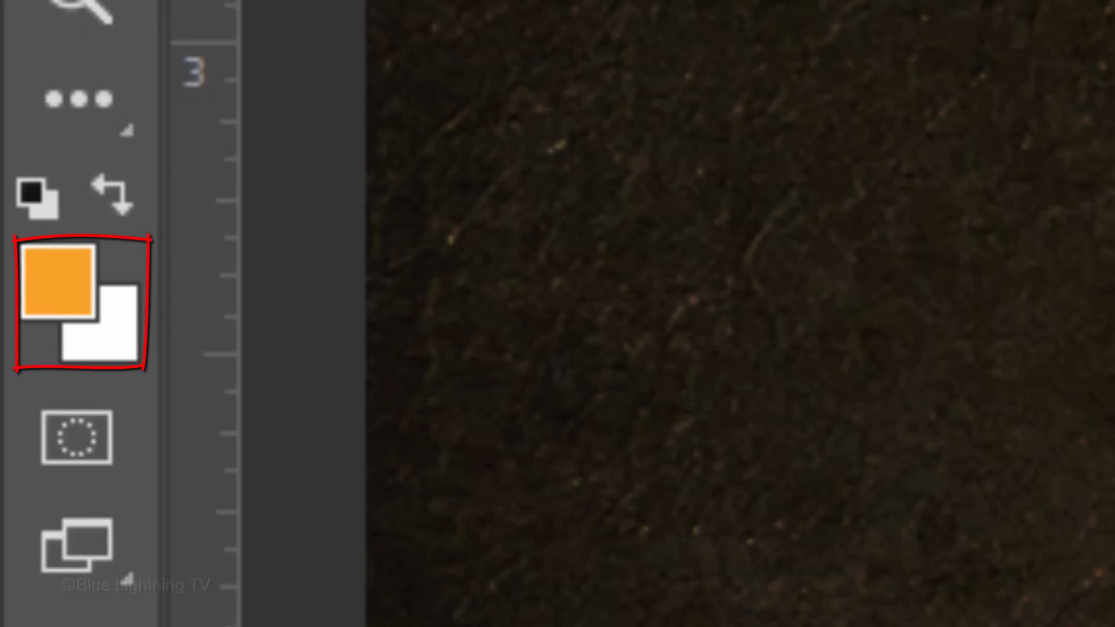
Step: Add white 'OZ' text in Geomancy at 327 pt above the Background group
key(x)
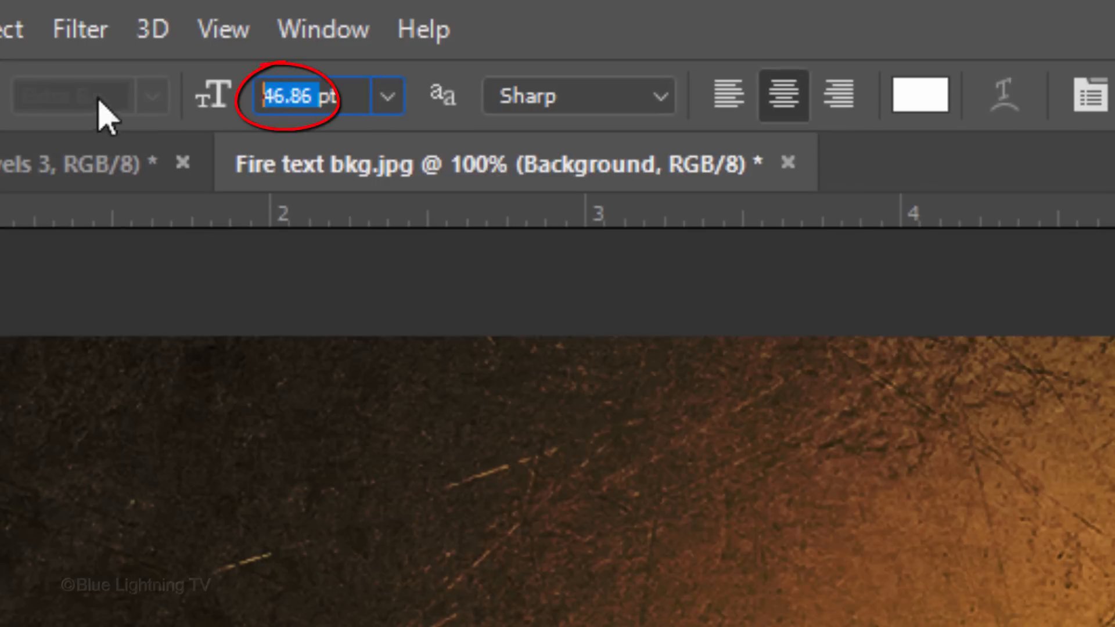
text(327 pt)
text(OZ)
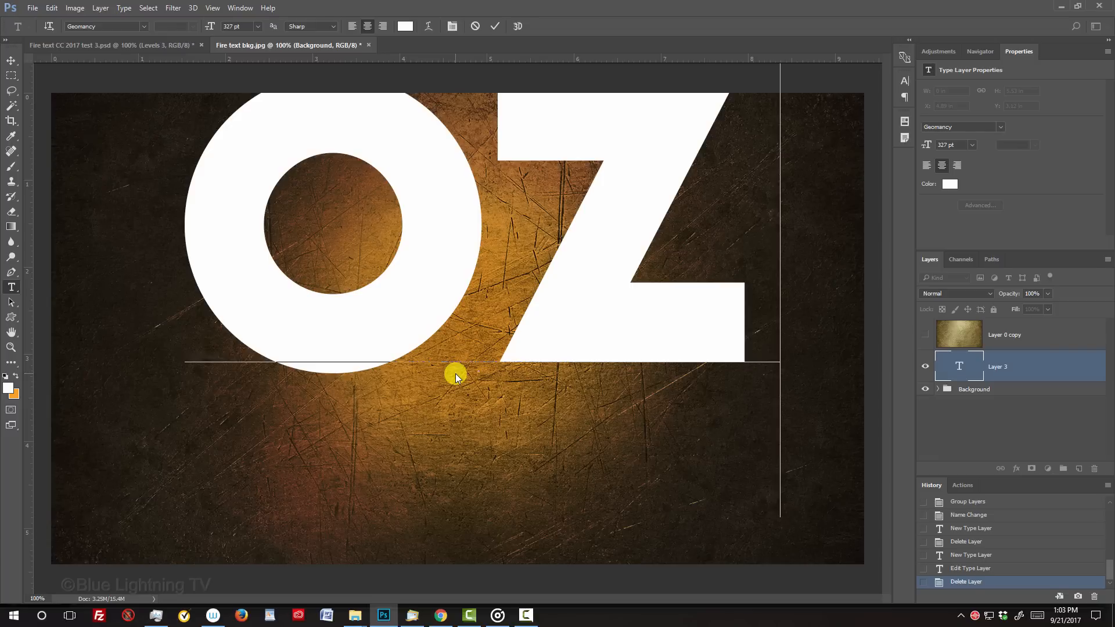
mouse_move(478, 302)
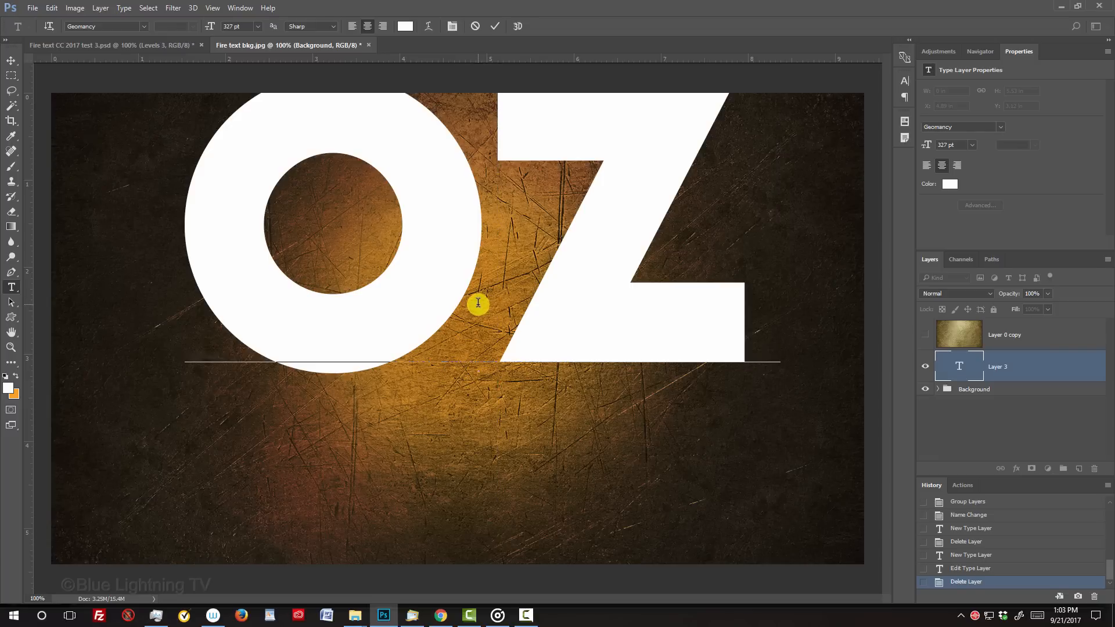
key(alt+Left)
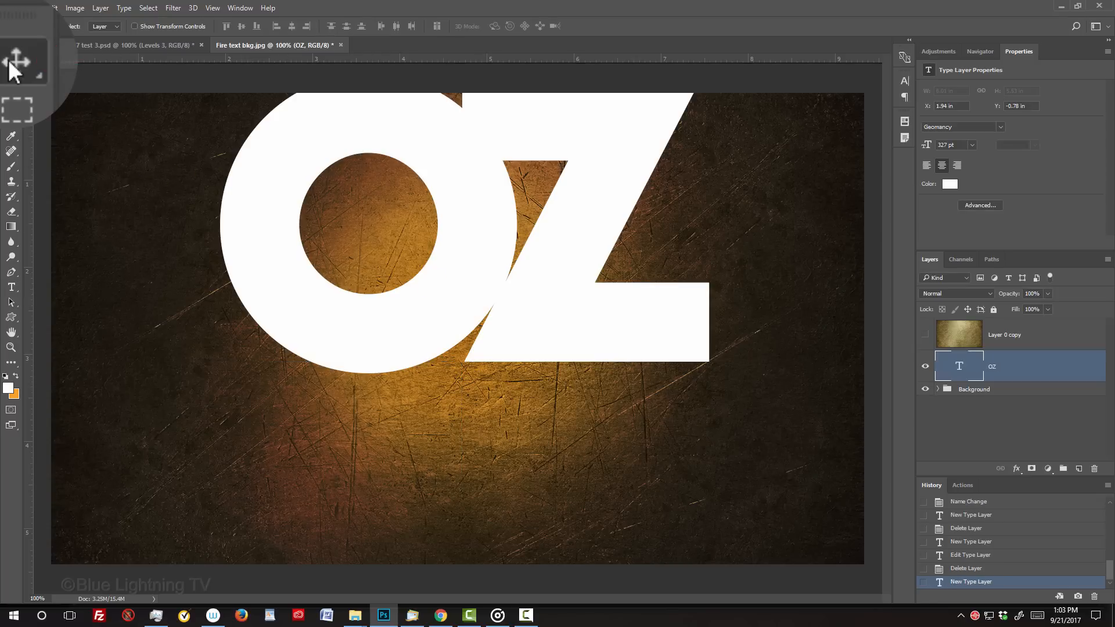
Step: Centre the OZ text horizontally and vertically against the whole canvas
key(ctrl+a)
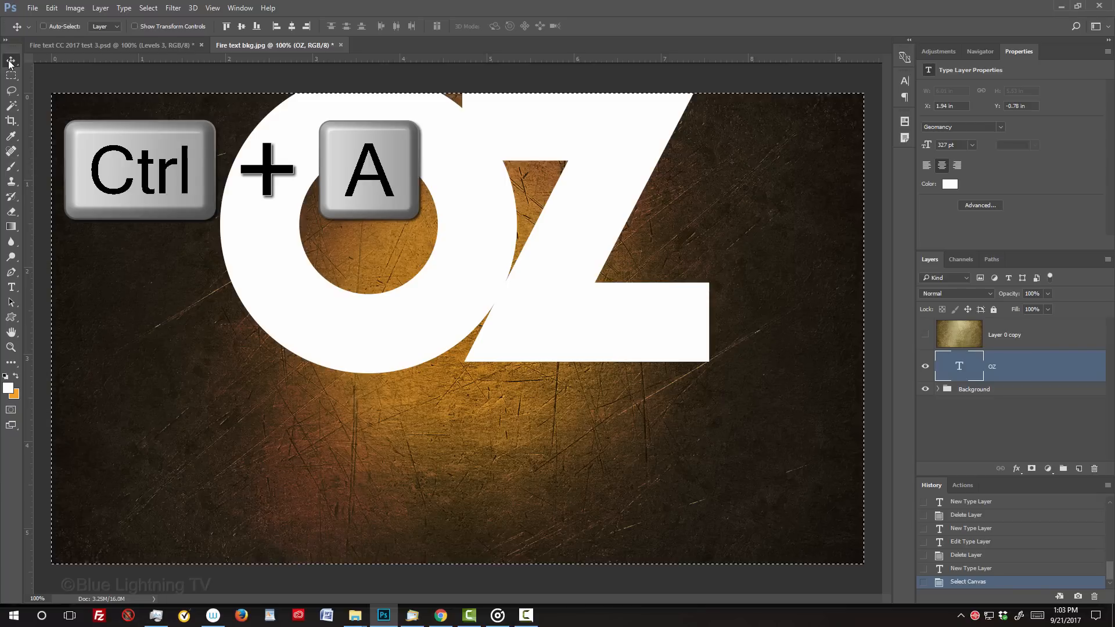
key(ctrl+a)
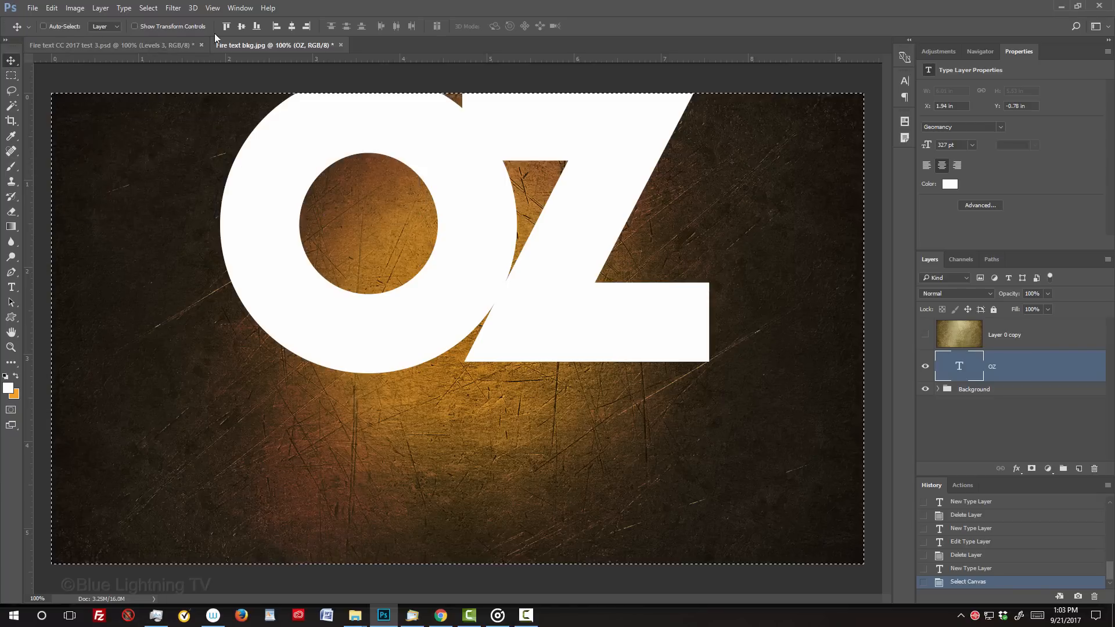
click(292, 27)
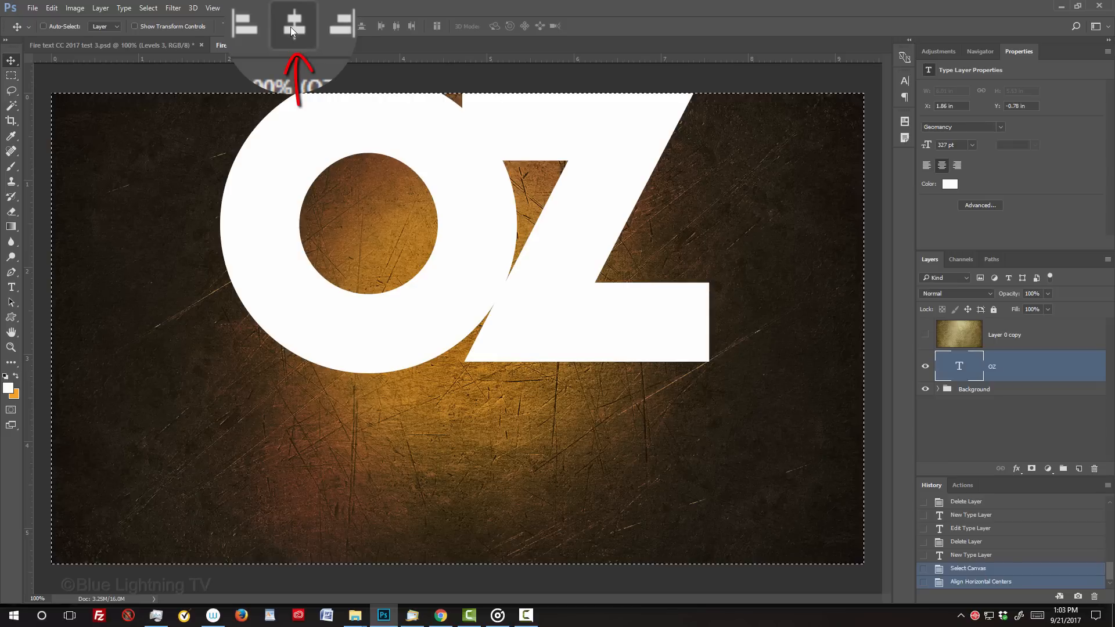
click(292, 27)
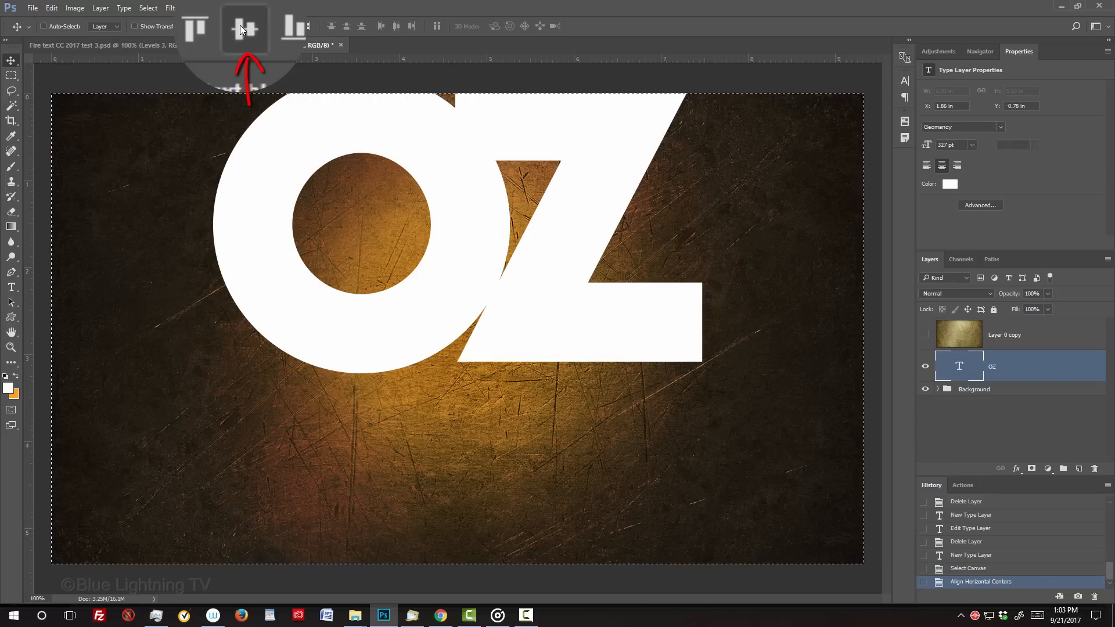
click(256, 26)
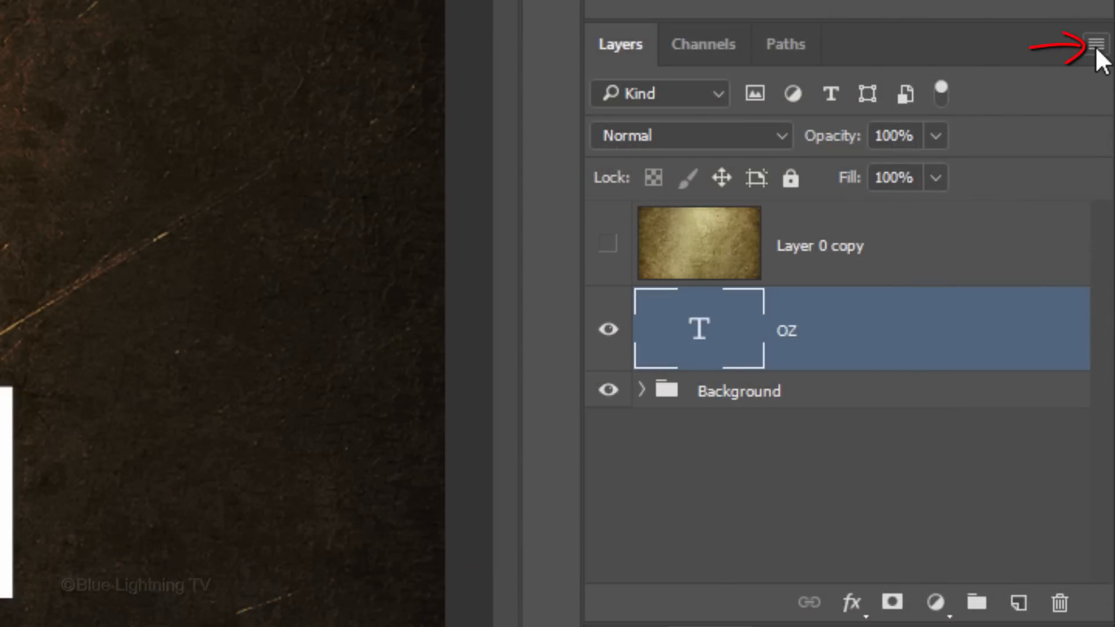
Step: Convert OZ to a smart object and clip the visible Layer 0 copy texture to it
click(1098, 43)
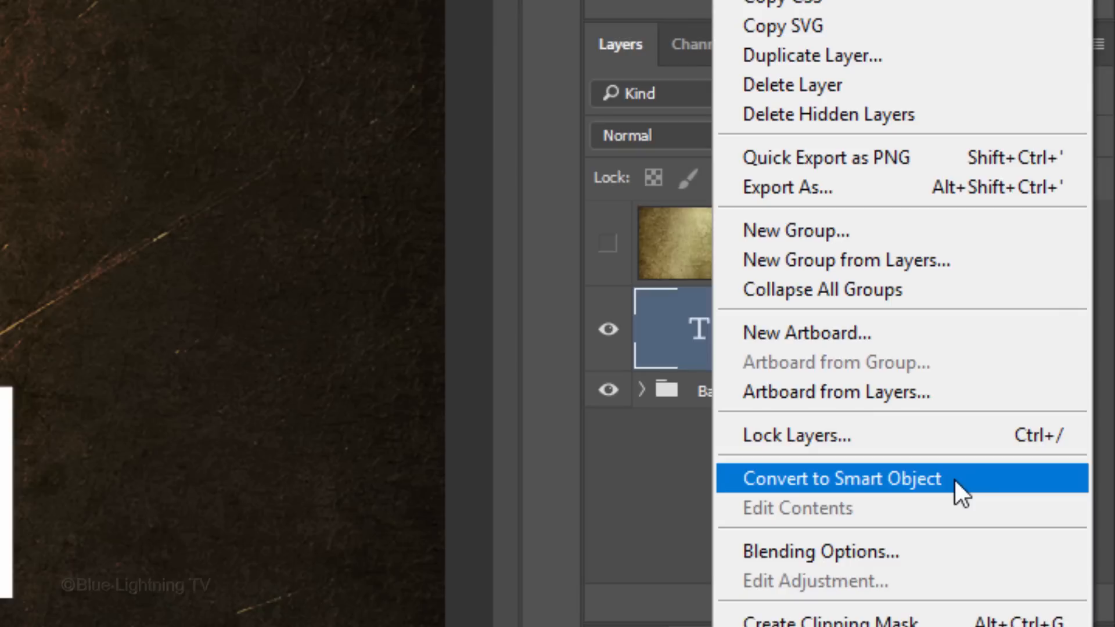
click(843, 478)
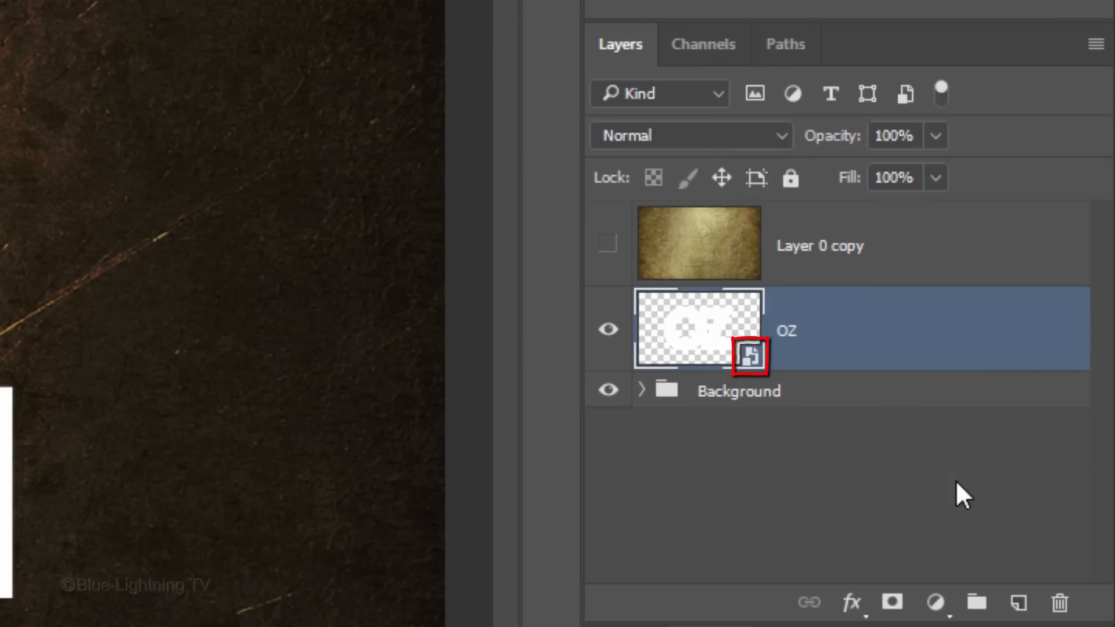
click(608, 246)
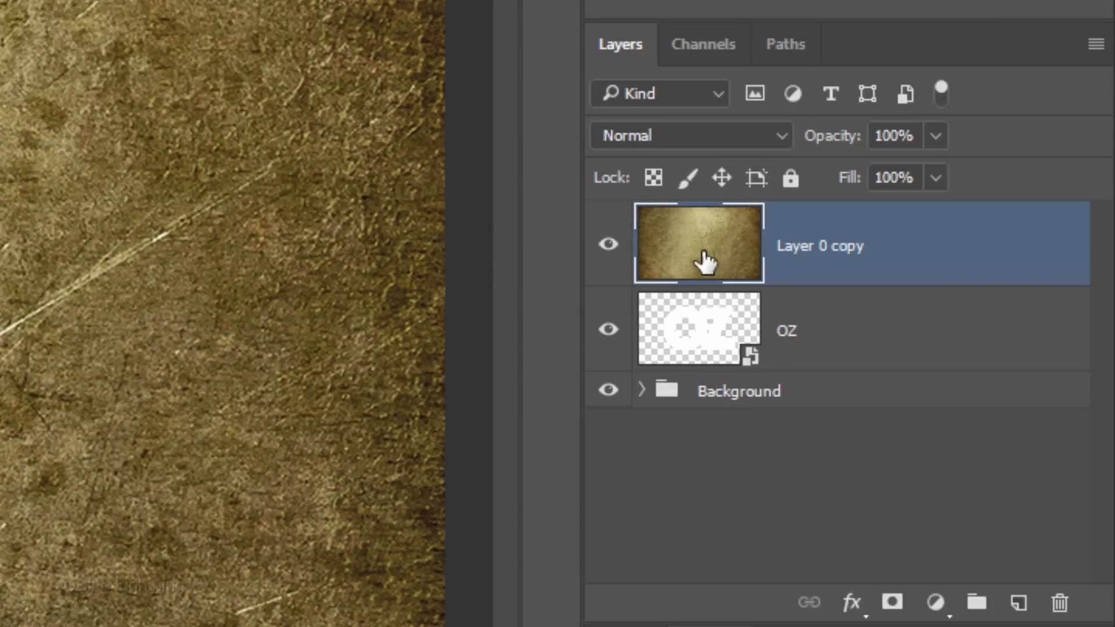
key(ctrl+alt+g)
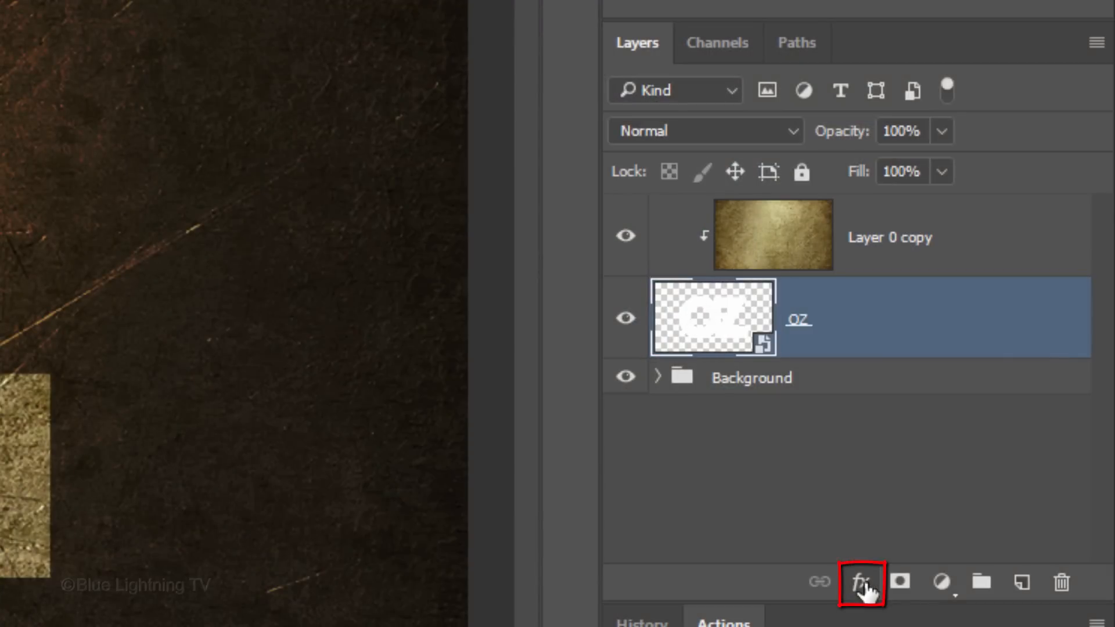
Step: Add a black Multiply drop shadow (90%, 130°, 20 px distance, 20 px size) and a 15% Color Burn outer glow to OZ
click(860, 582)
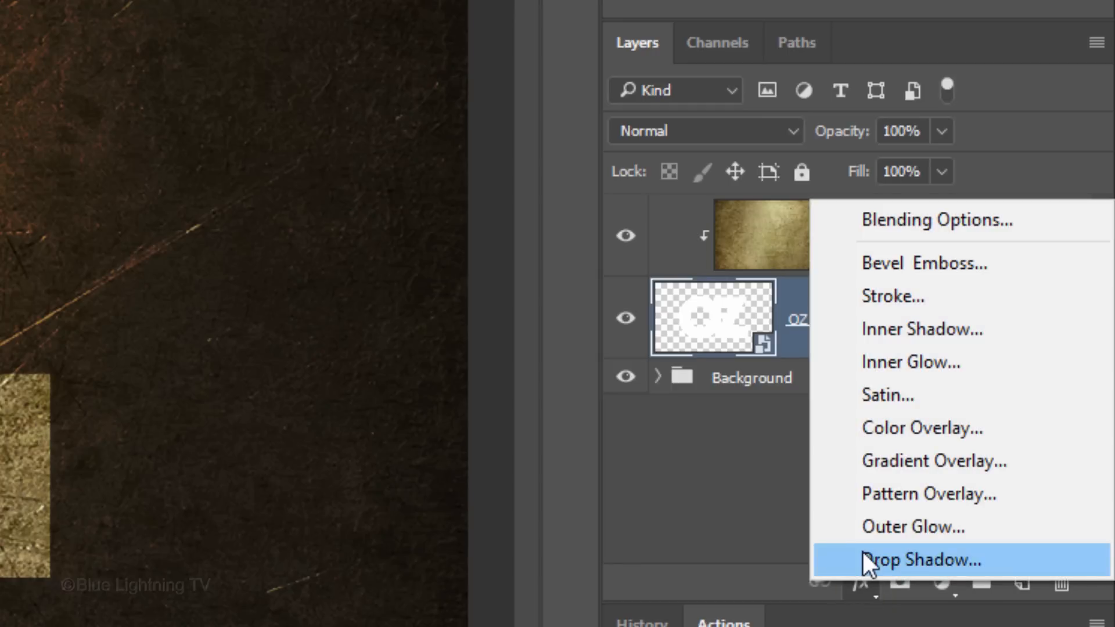
click(921, 560)
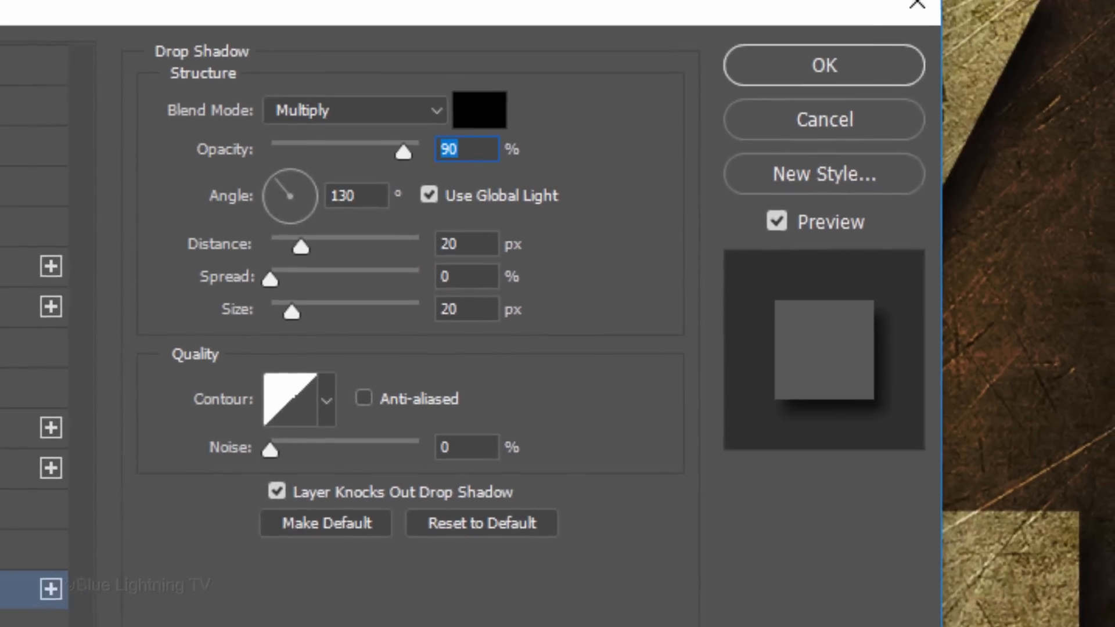
click(114, 460)
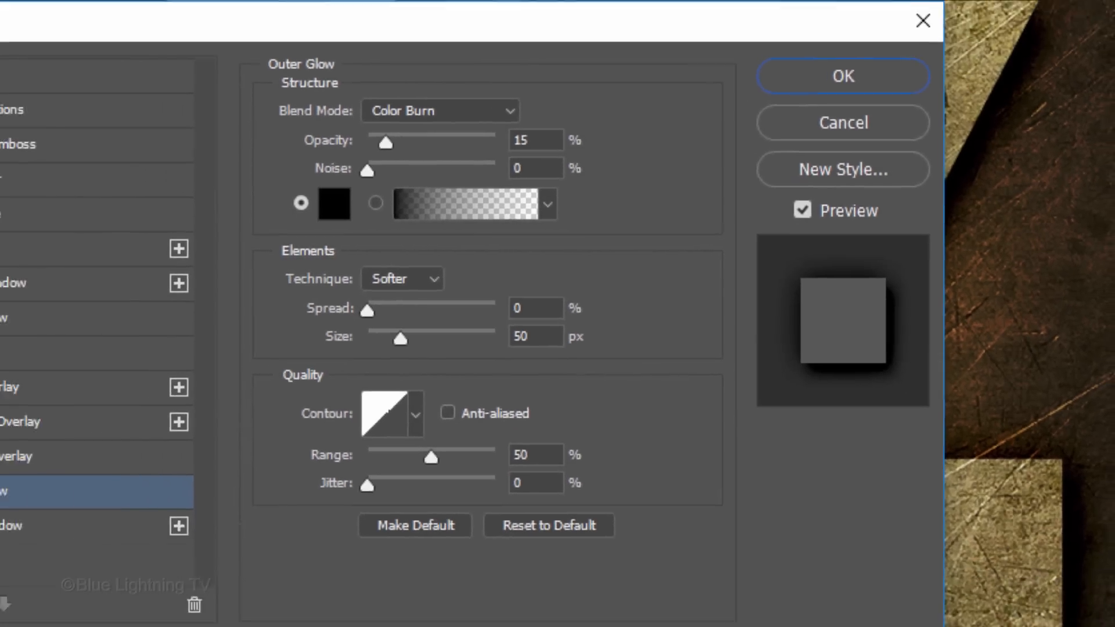
Step: Add an inner glow to the OZ layer style
click(100, 306)
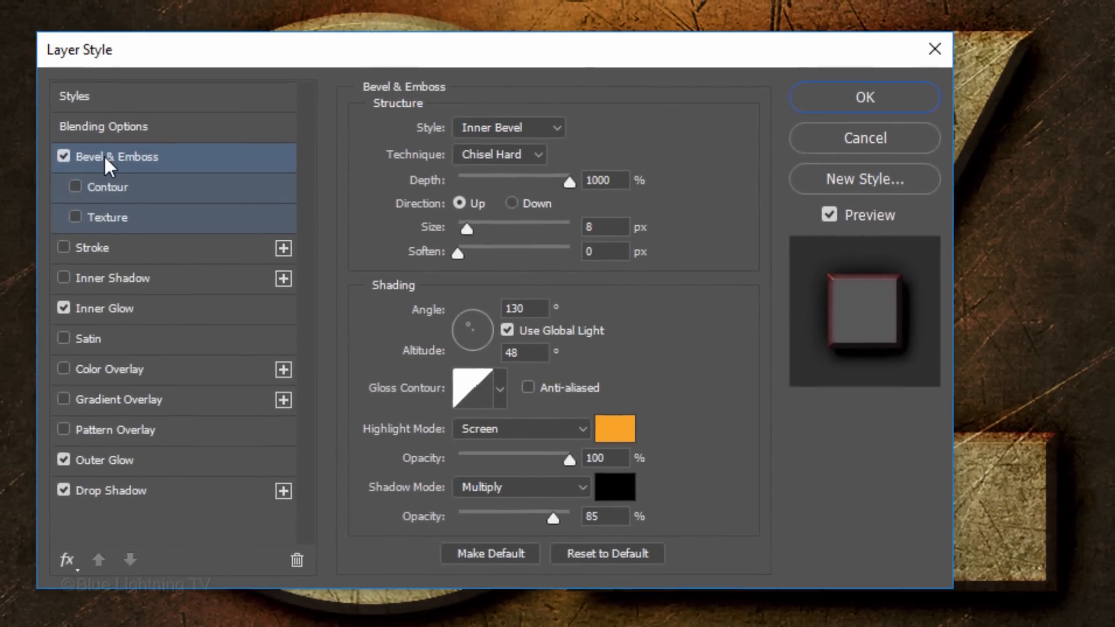
Step: Give the OZ bevel a jagged sawtooth contour from the Small List presets and commit the layer style
click(75, 186)
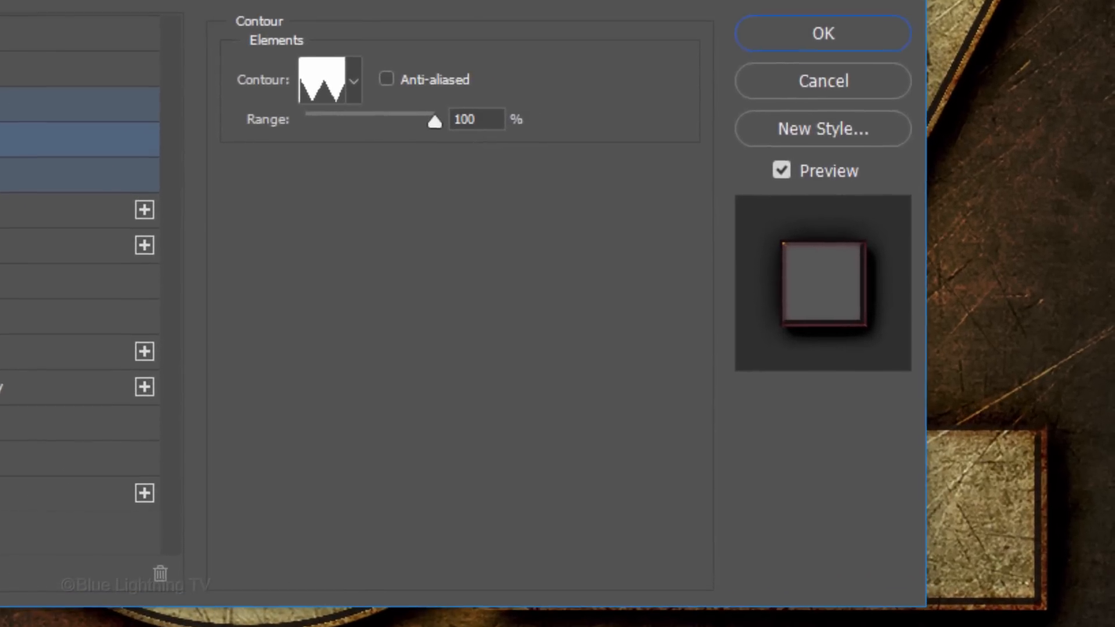
click(353, 79)
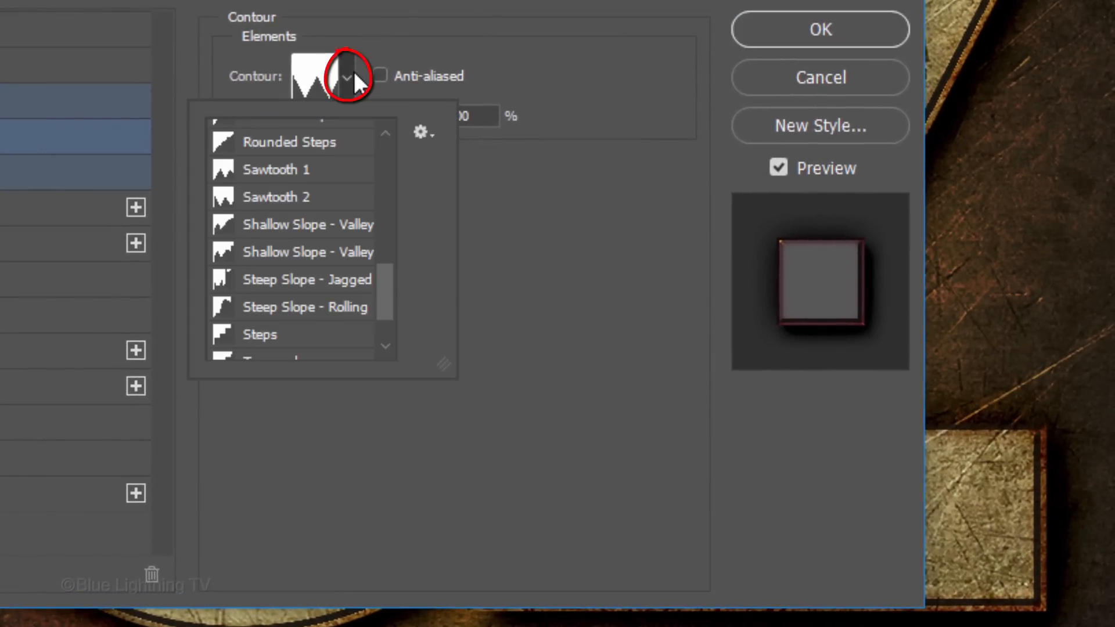
mouse_move(423, 135)
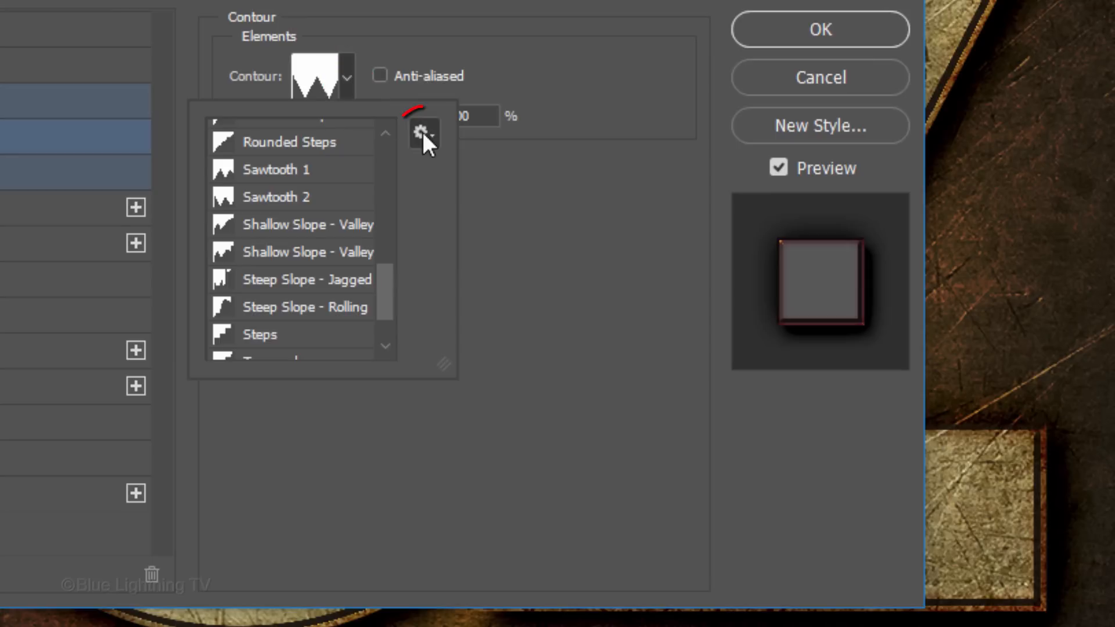
click(423, 135)
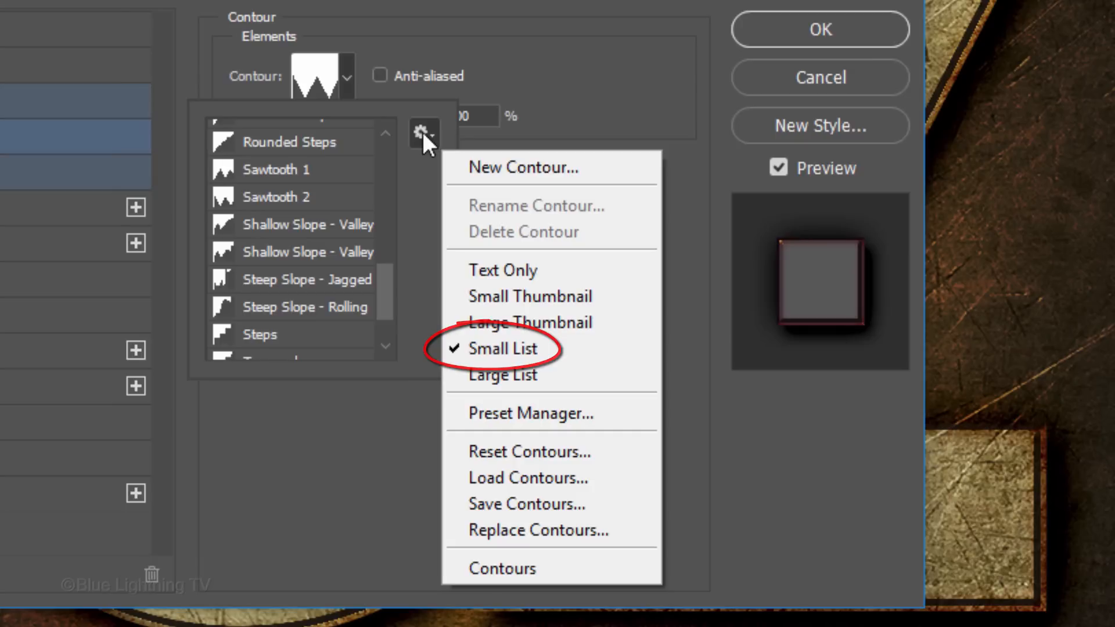
click(502, 349)
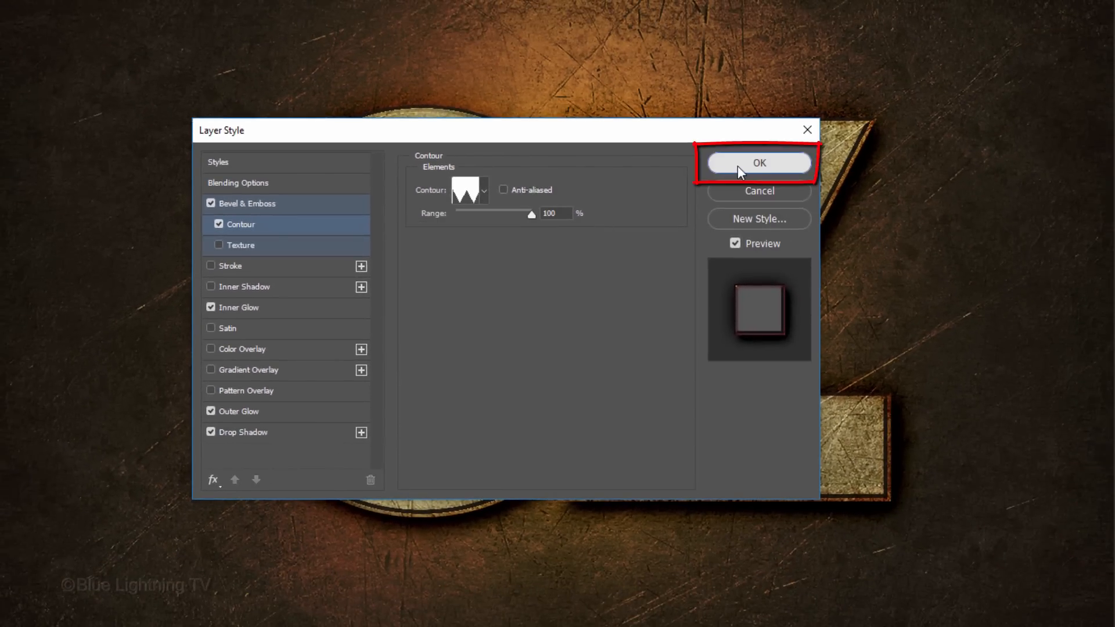
click(758, 162)
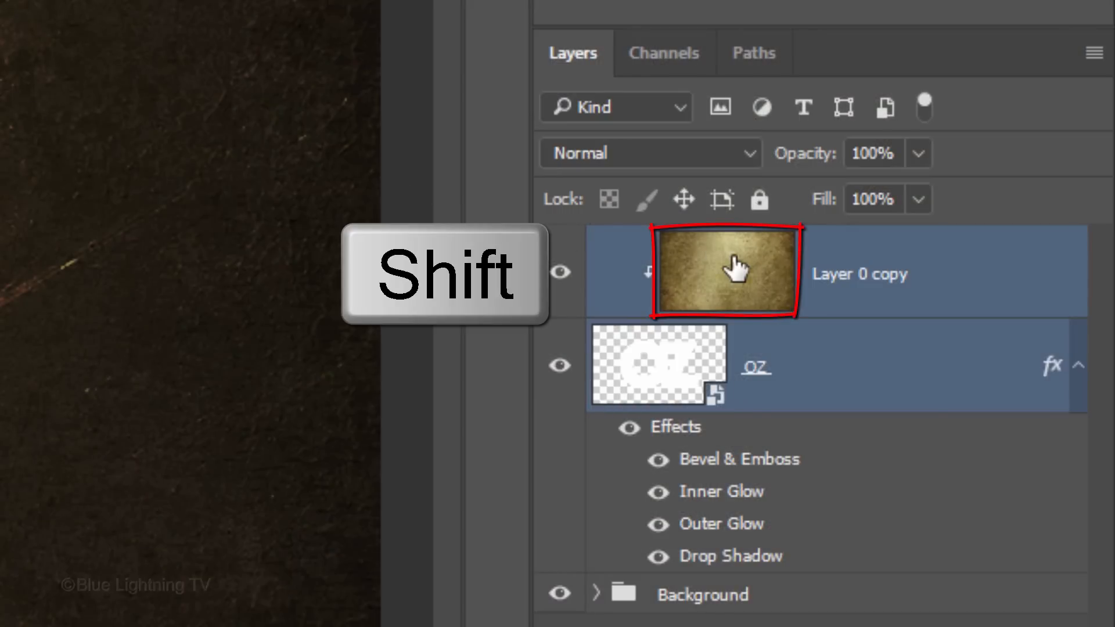
Step: Scale the OZ text and its clipped Layer 0 copy texture up slightly together
click(782, 365)
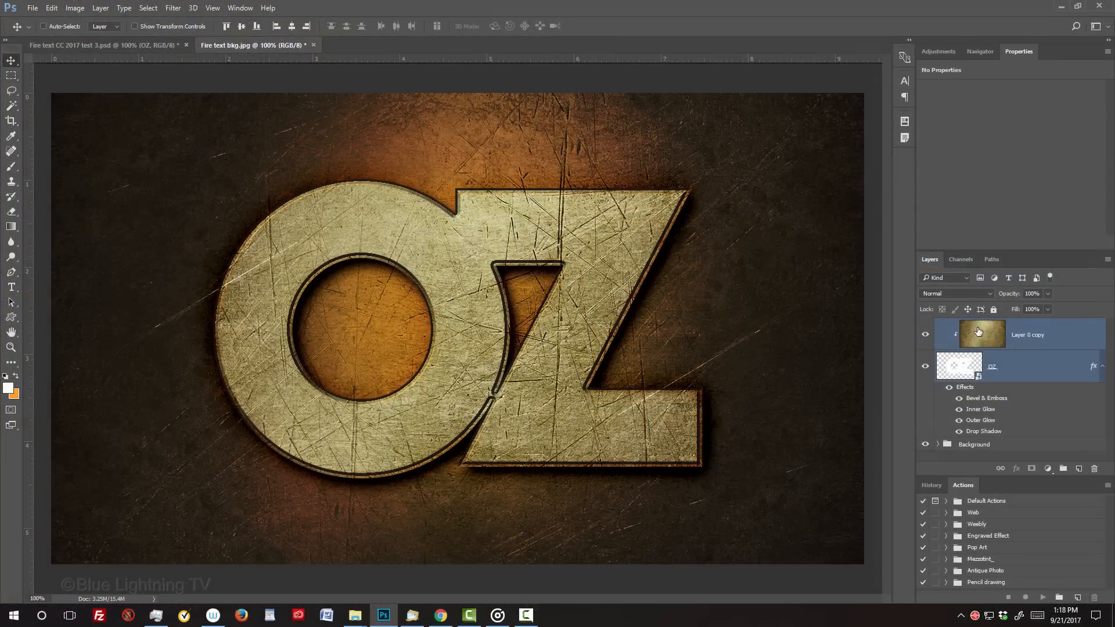
key(ctrl+t)
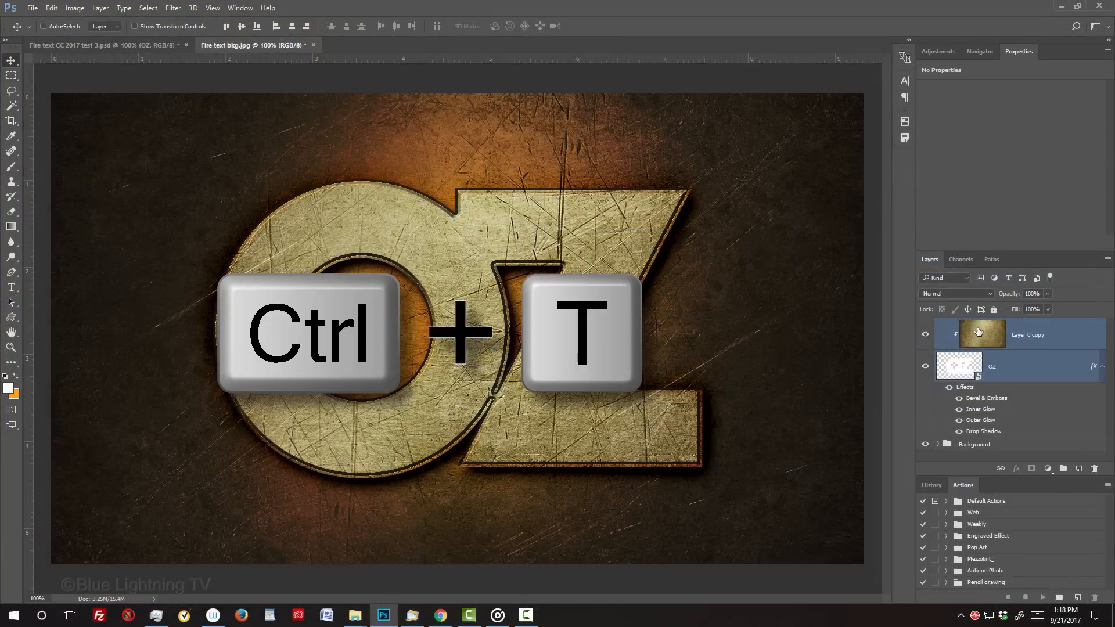
key(ctrl+t)
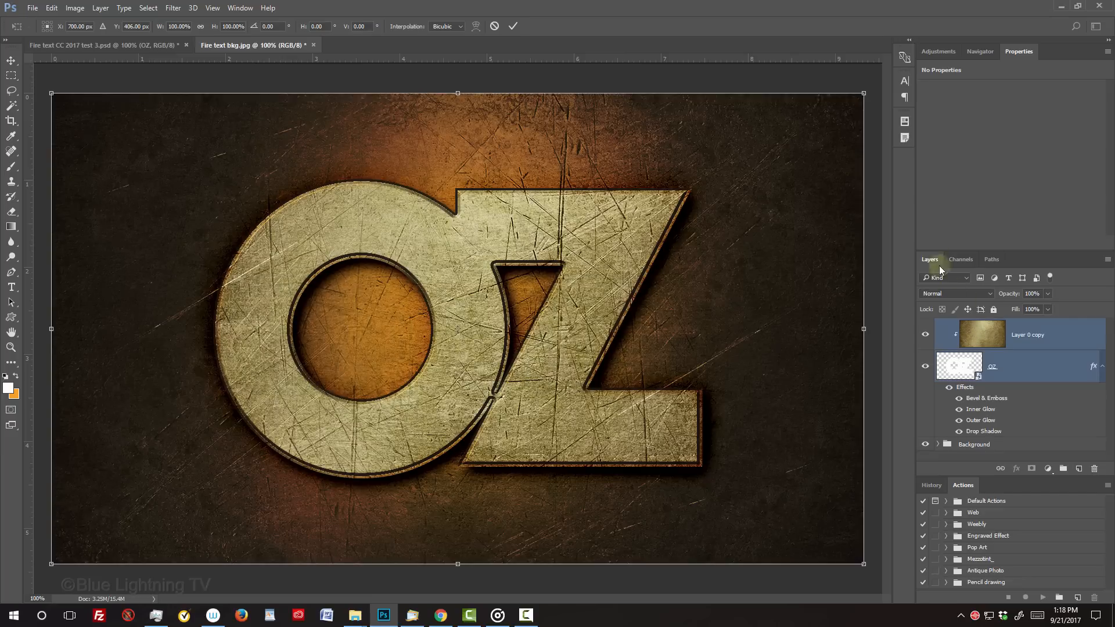
mouse_move(863, 93)
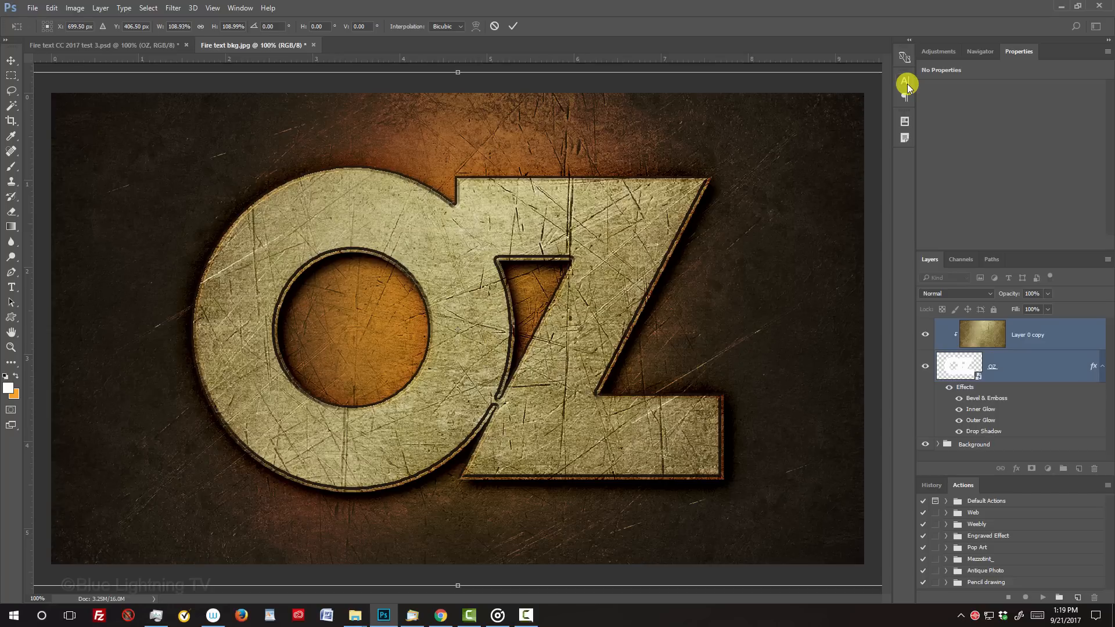
key(Return)
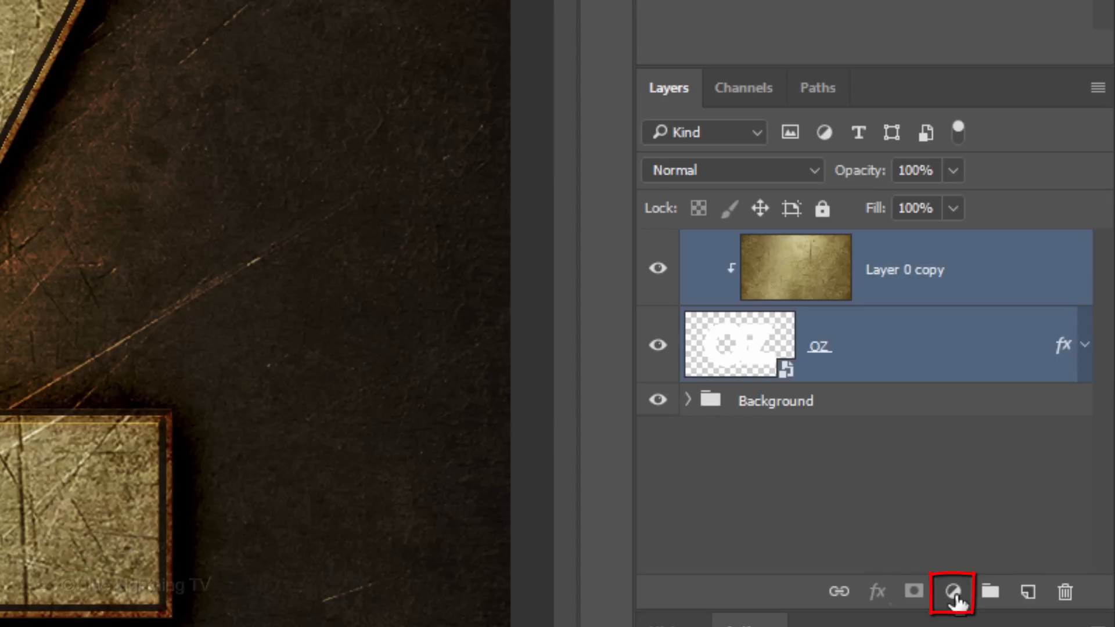
Step: Add a Levels adjustment clipped to the texture with shadow input 98 and midtone 0.43
click(953, 593)
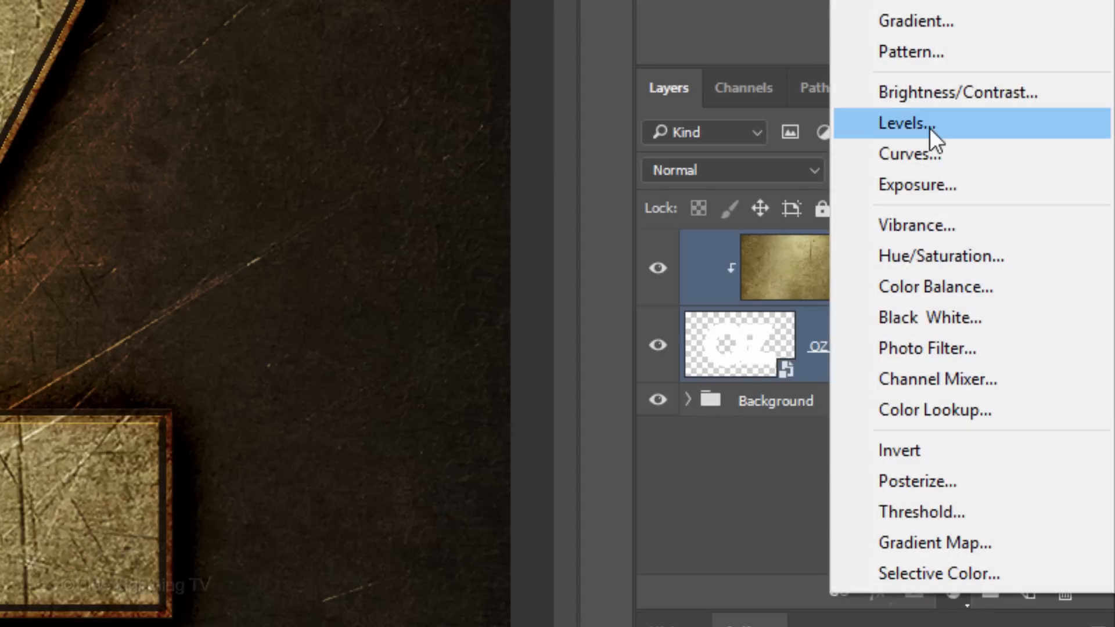
click(905, 123)
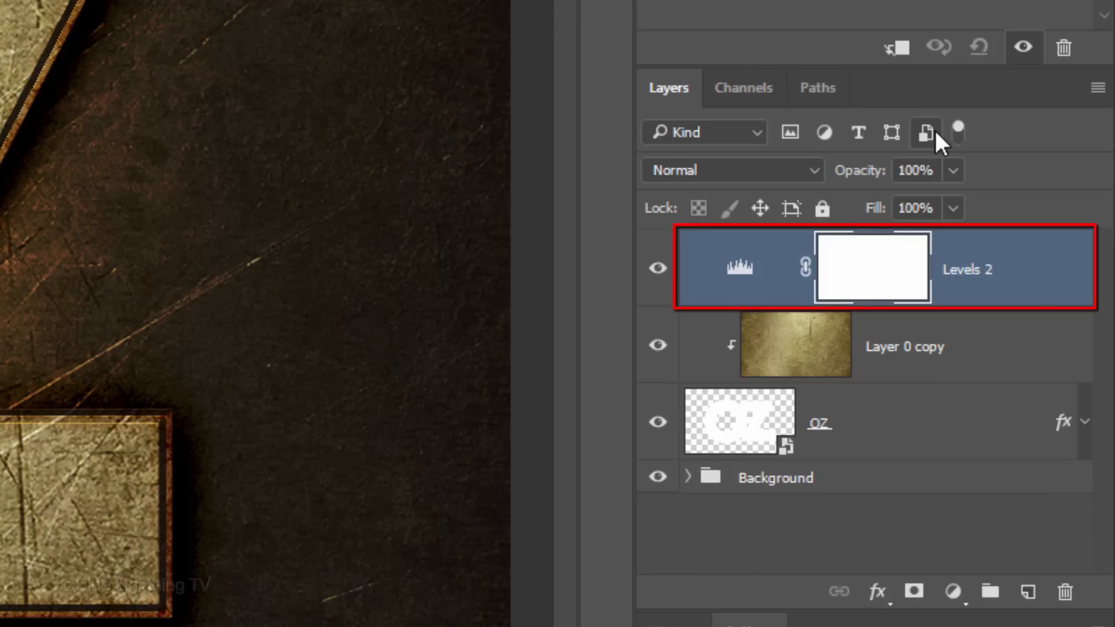
click(882, 268)
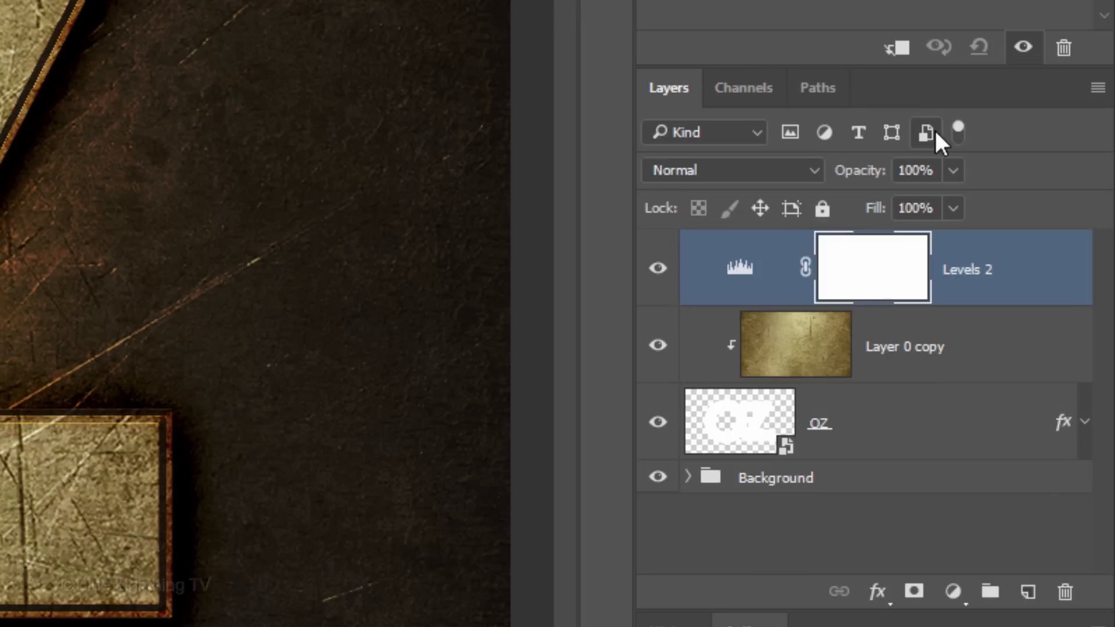
key(ctrl+alt+g)
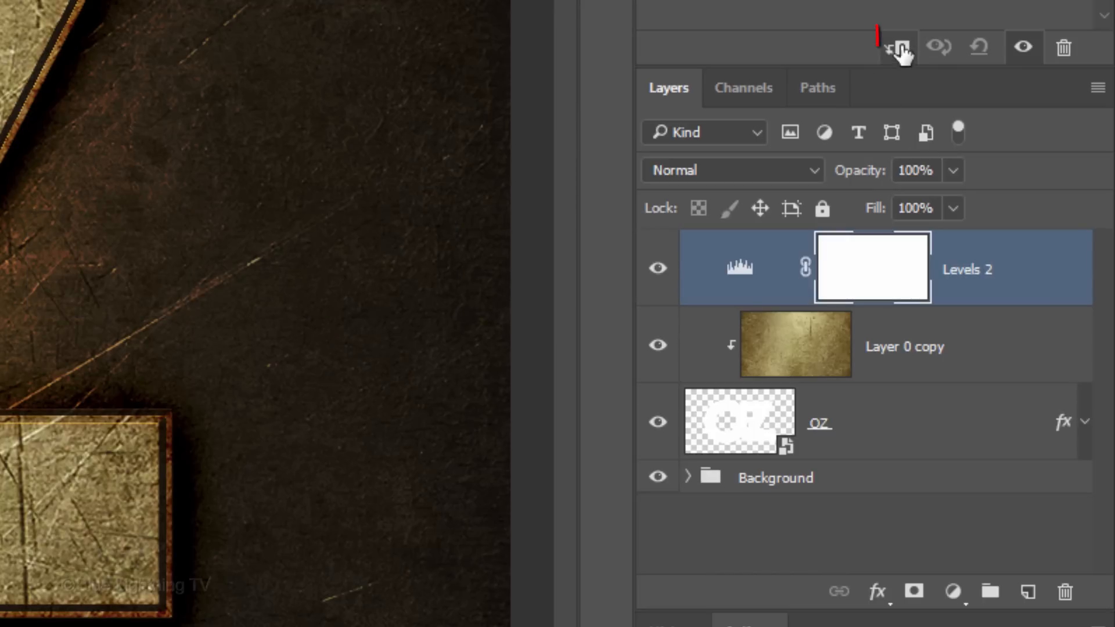
click(898, 47)
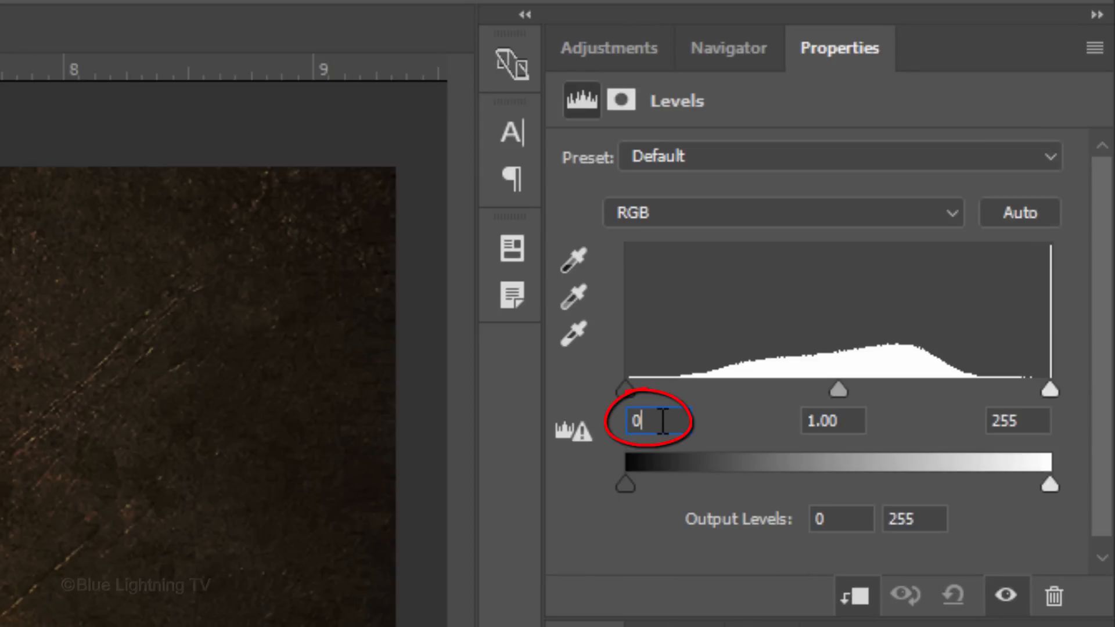
text(98)
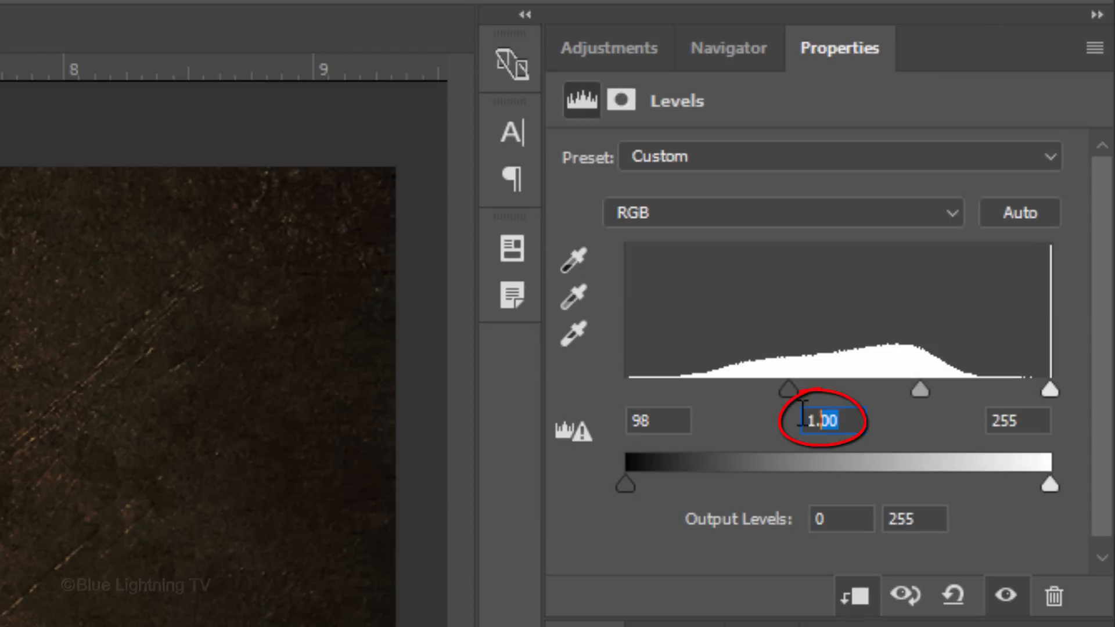
text(.43)
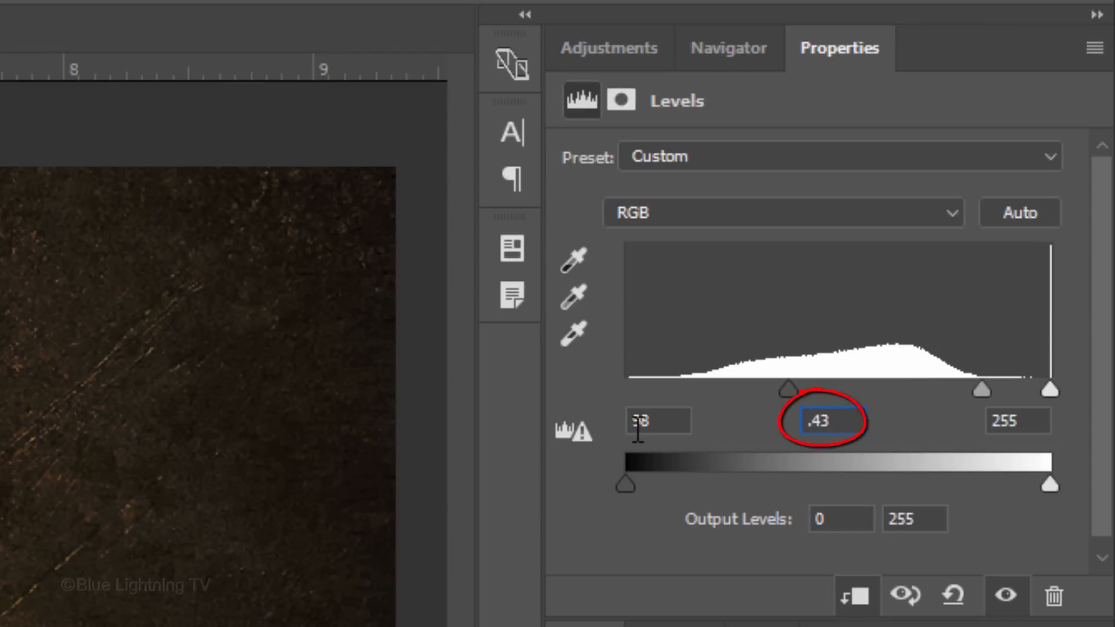
click(623, 24)
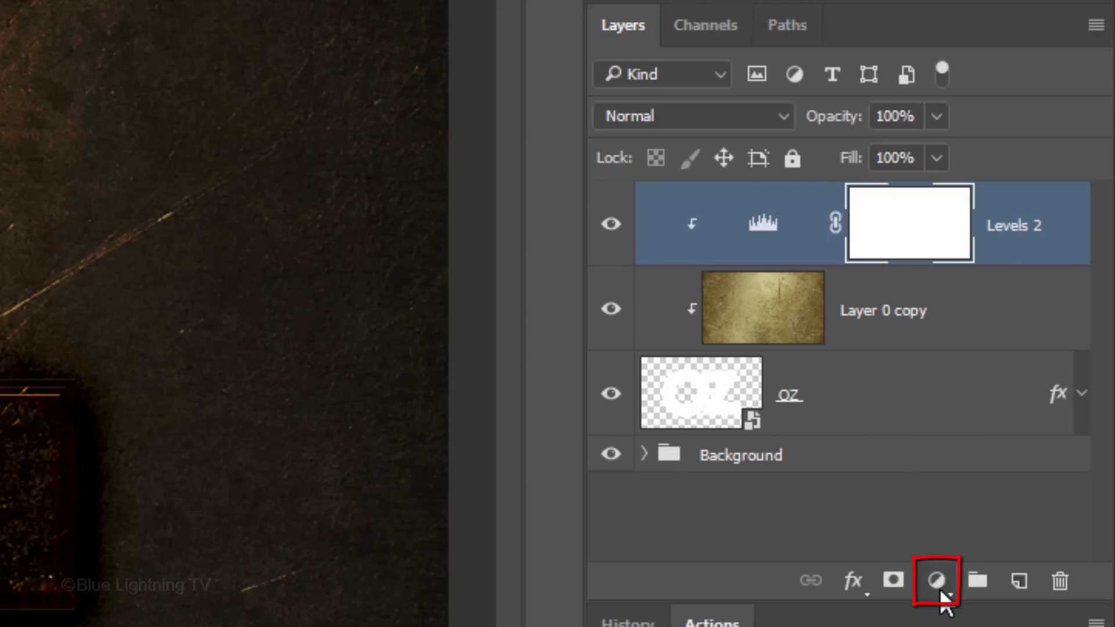
Step: Add an unclipped Levels adjustment brightening the image with highlight input 154
click(936, 580)
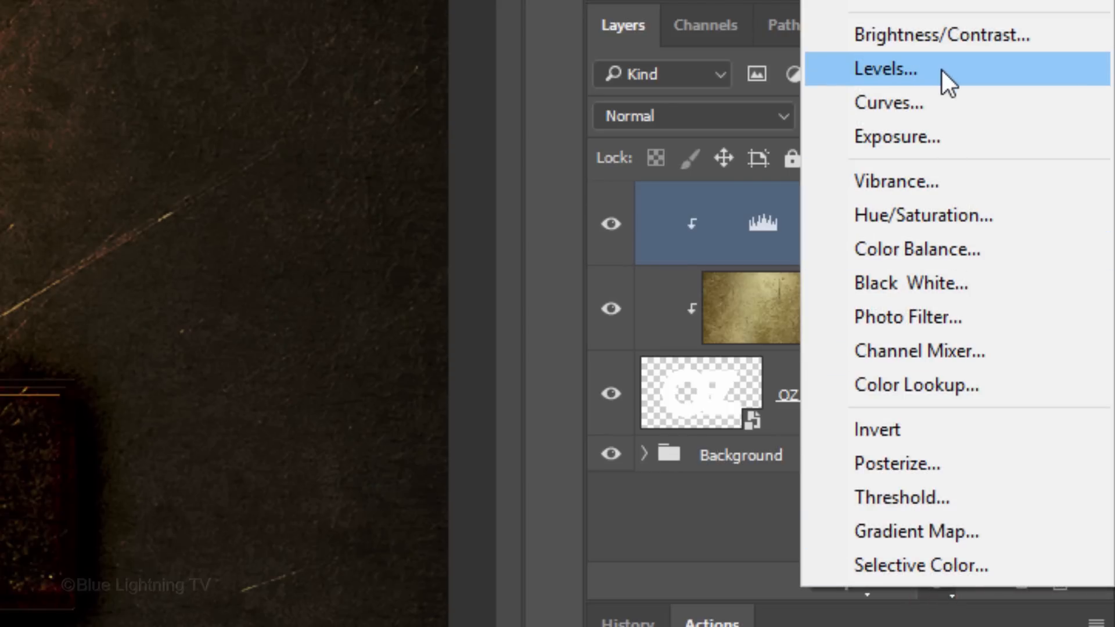
click(885, 68)
text(154)
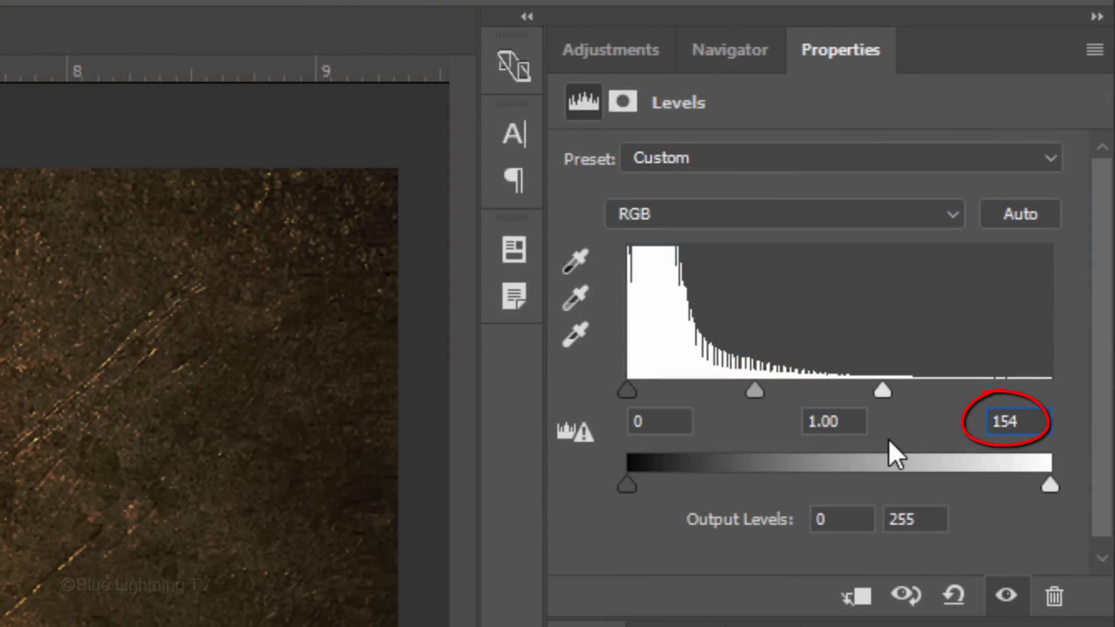
click(619, 36)
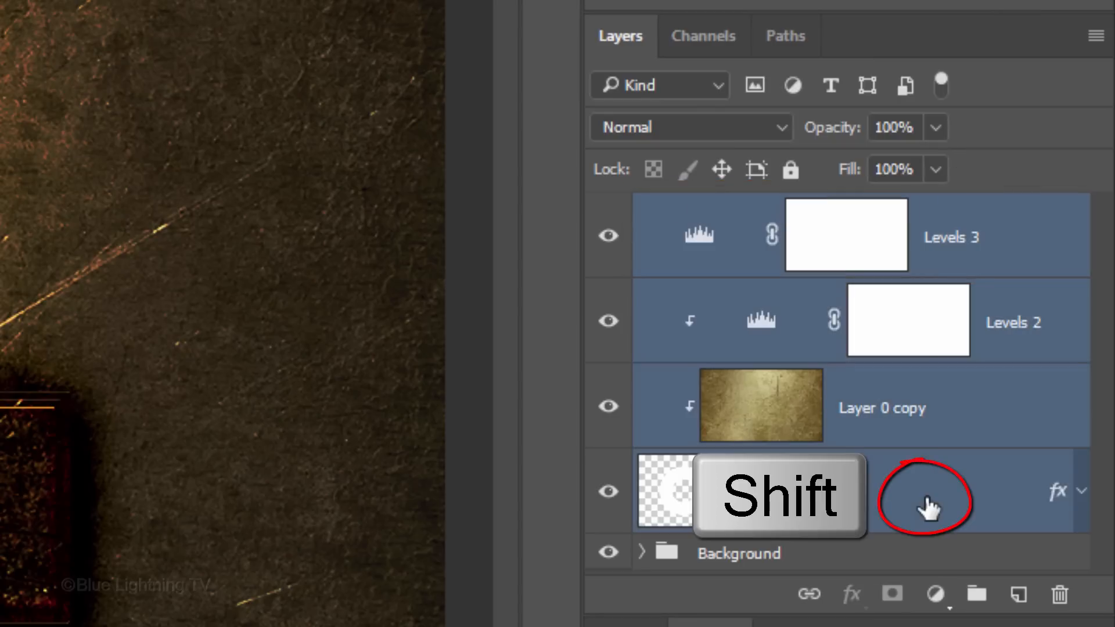
Step: Group Levels 3, Levels 2, Layer 0 copy and OZ into a folder renamed Text
key(ctrl+g)
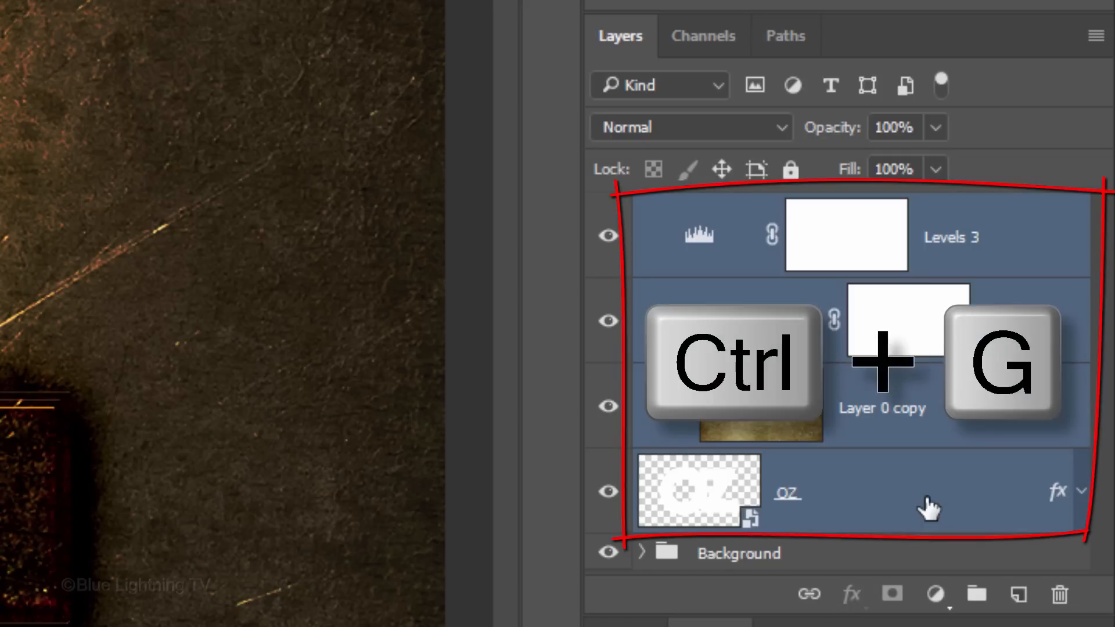
key(ctrl+g)
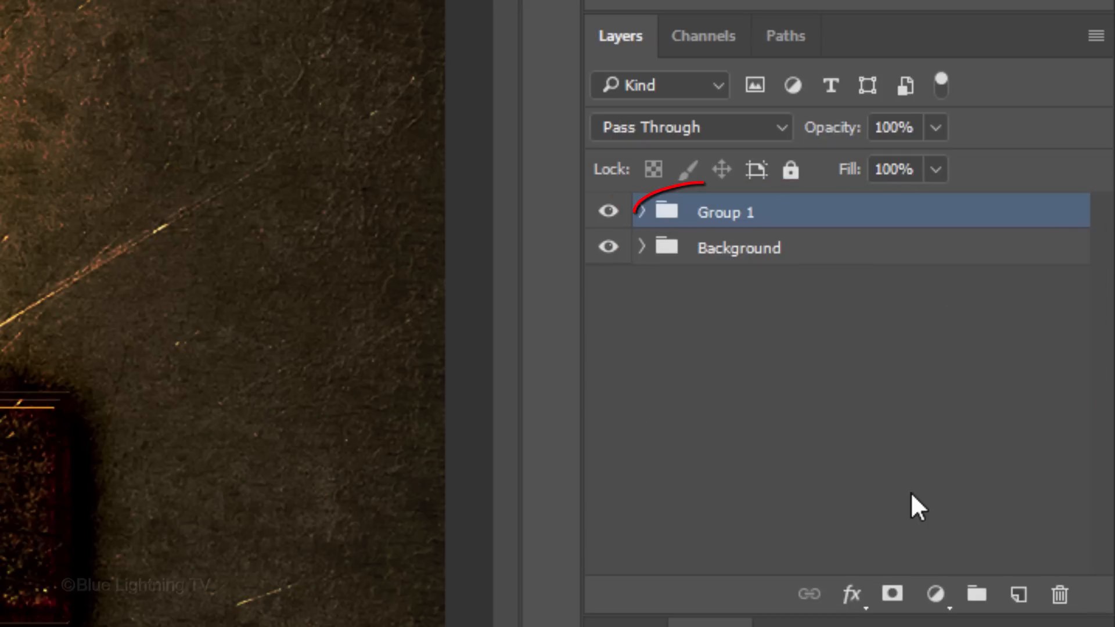
double_click(725, 211)
text(Text)
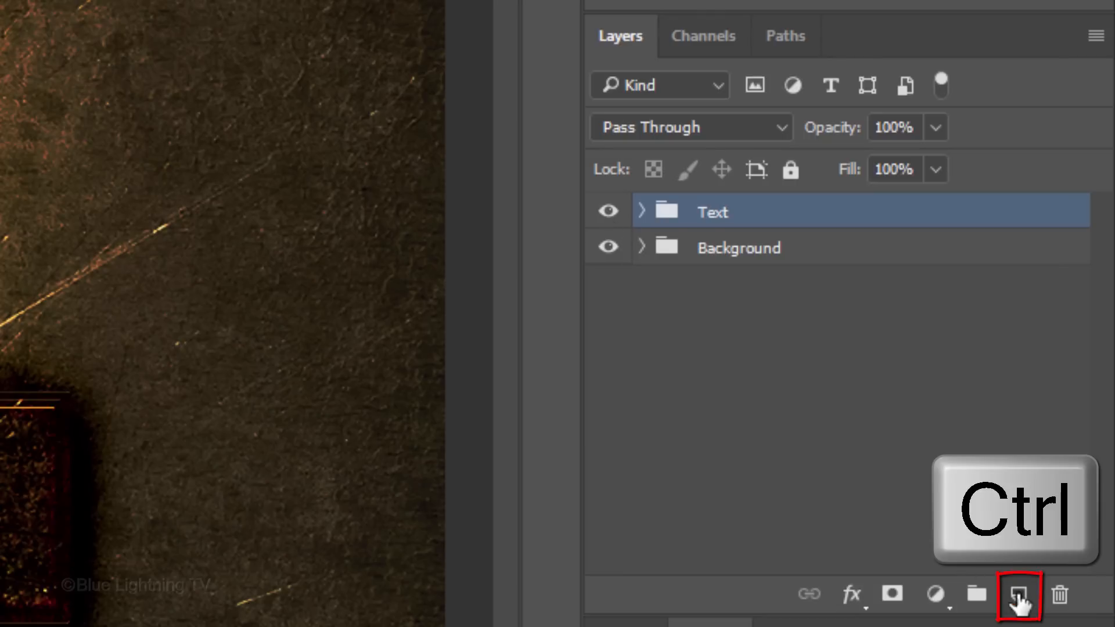
Step: Add a new layer below the Text folder and trace the O's outer curve with the Pen in Path mode
click(1019, 596)
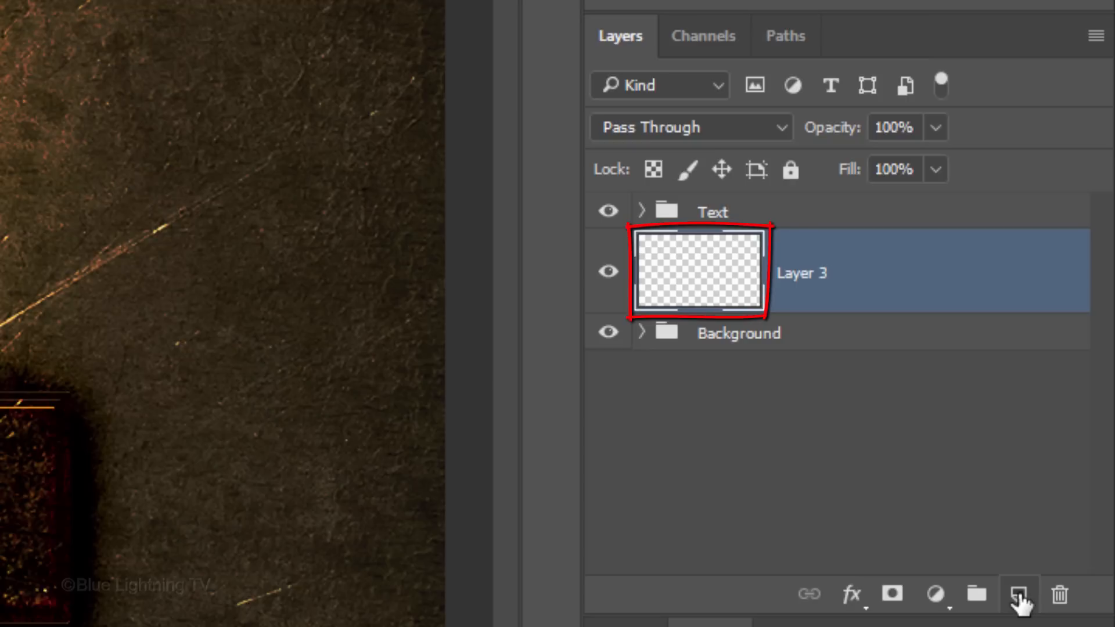
double_click(801, 272)
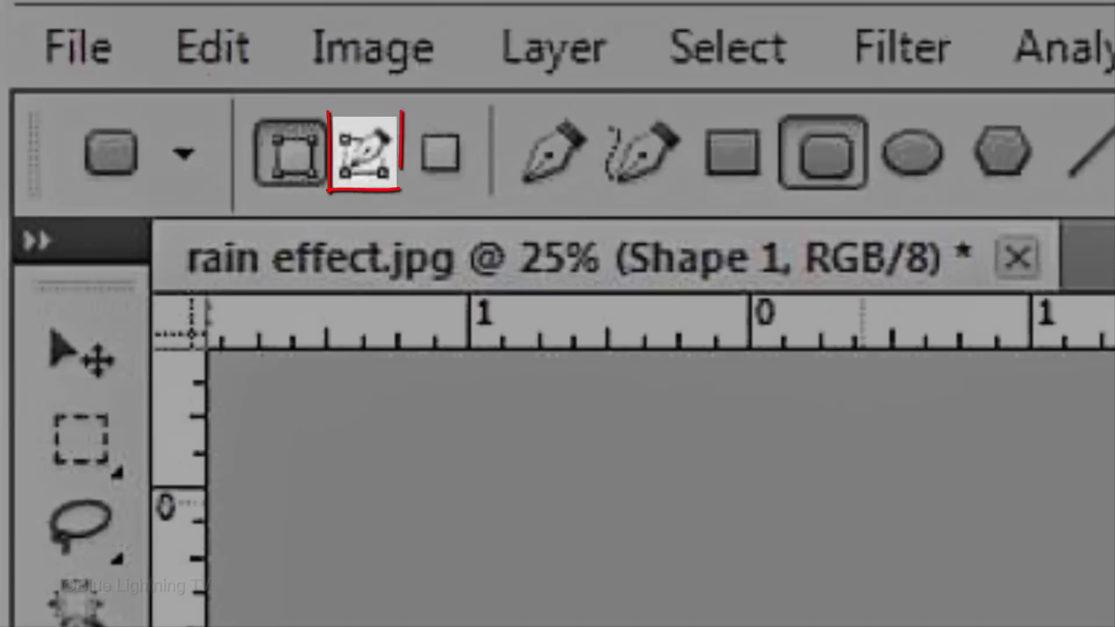
click(373, 17)
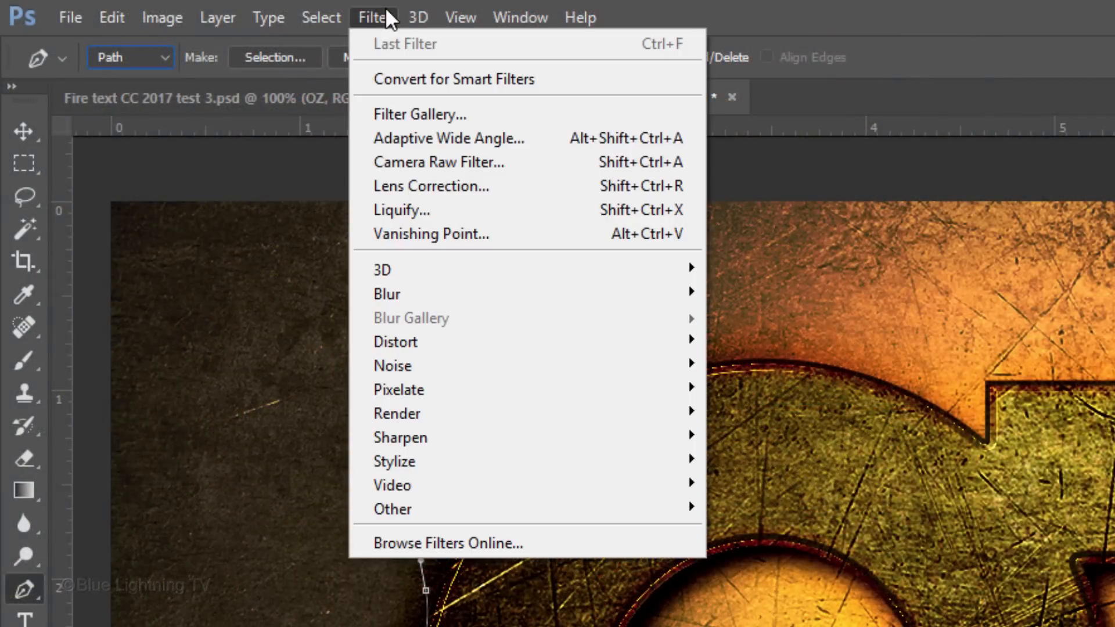
mouse_move(409, 414)
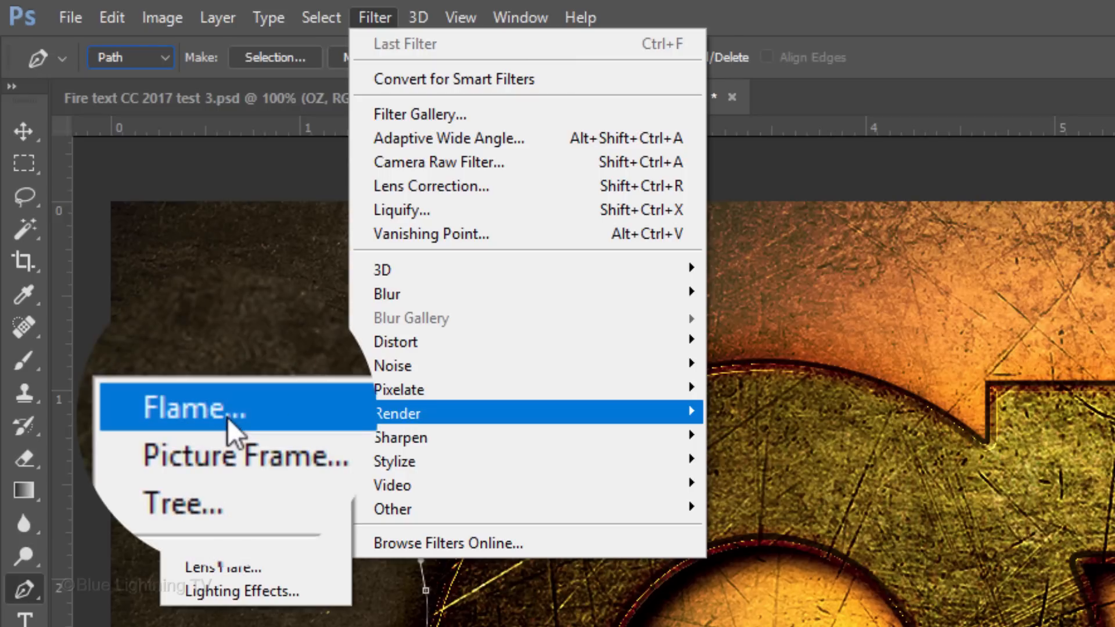
Step: Render One Flame Along Path at width 48, Fine (Very Slow) quality, on the O's edge
click(191, 408)
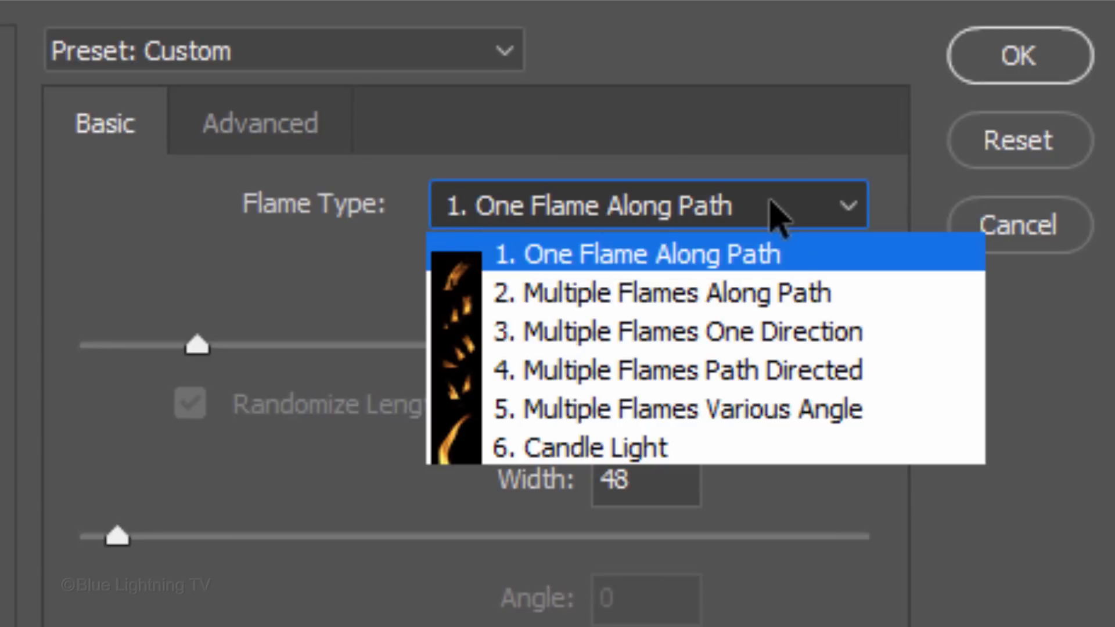
click(638, 254)
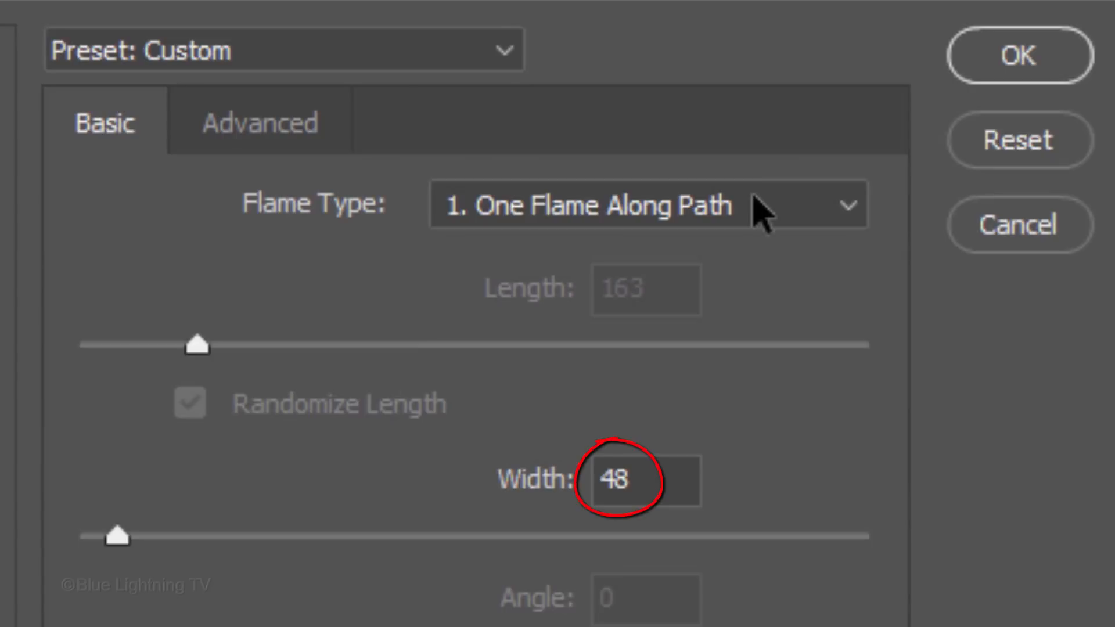
scroll(down, 3)
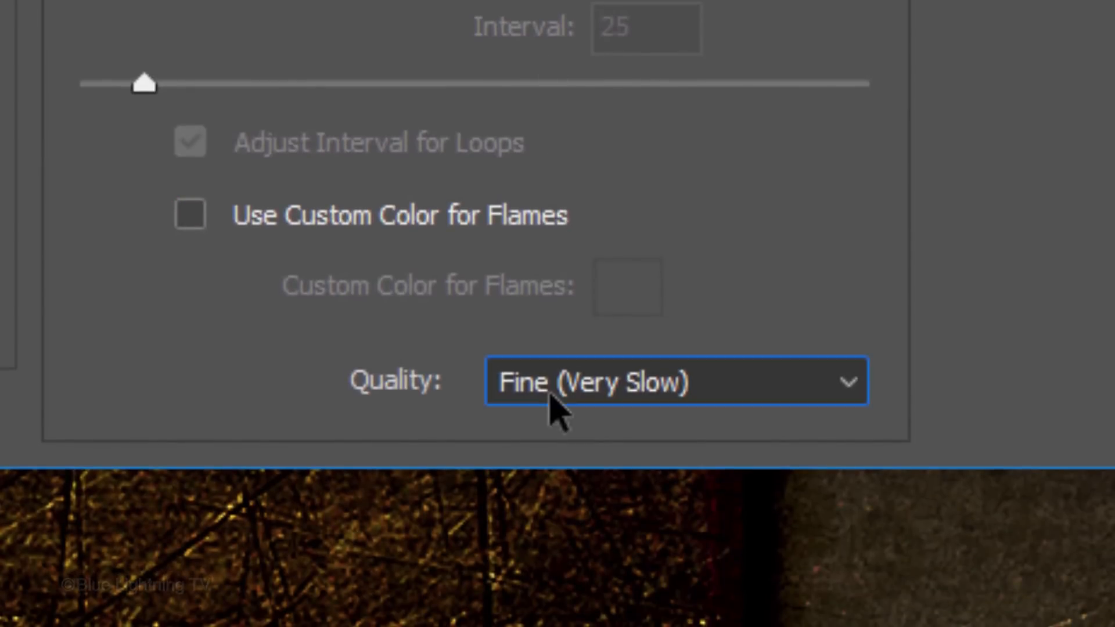
click(674, 381)
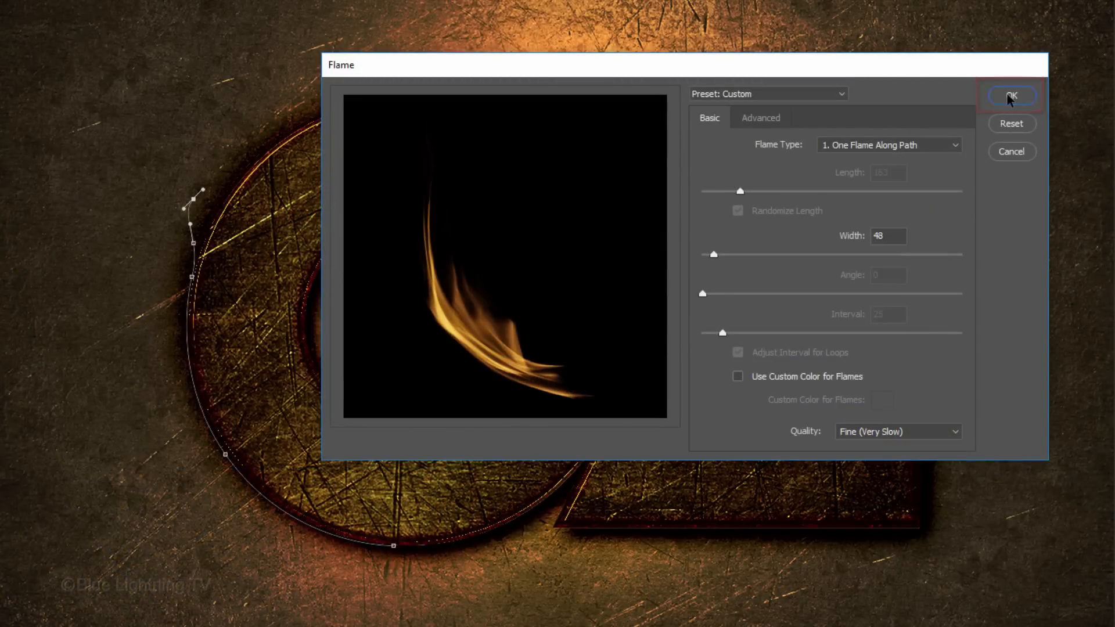
click(1010, 97)
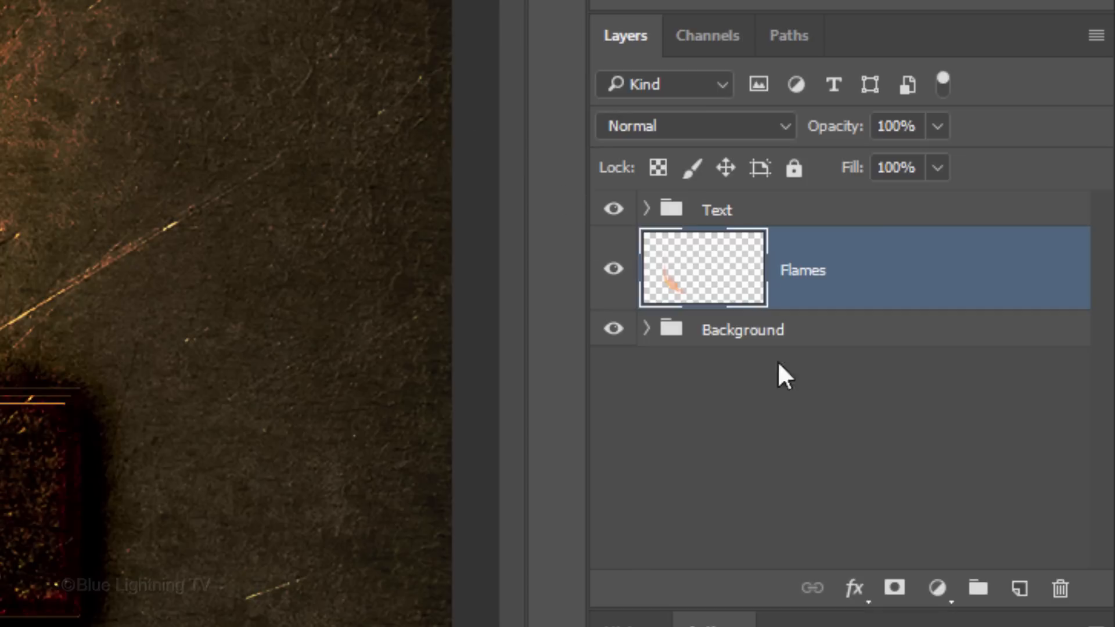
Step: Add a new layer above Flames and delete the used Work Path in the Paths panel
click(1020, 589)
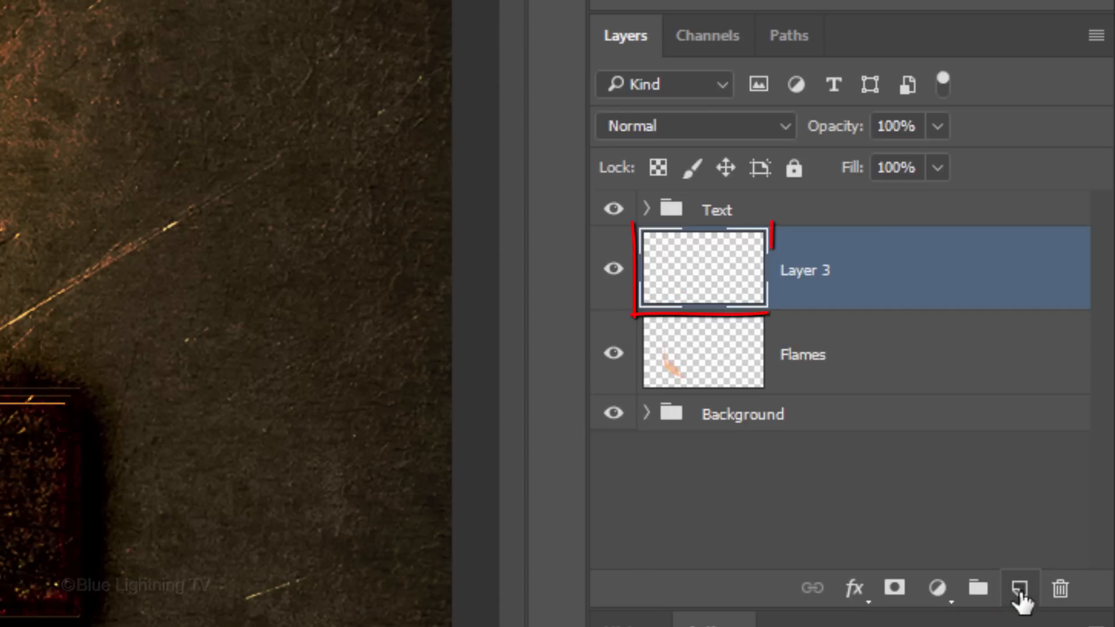
click(787, 36)
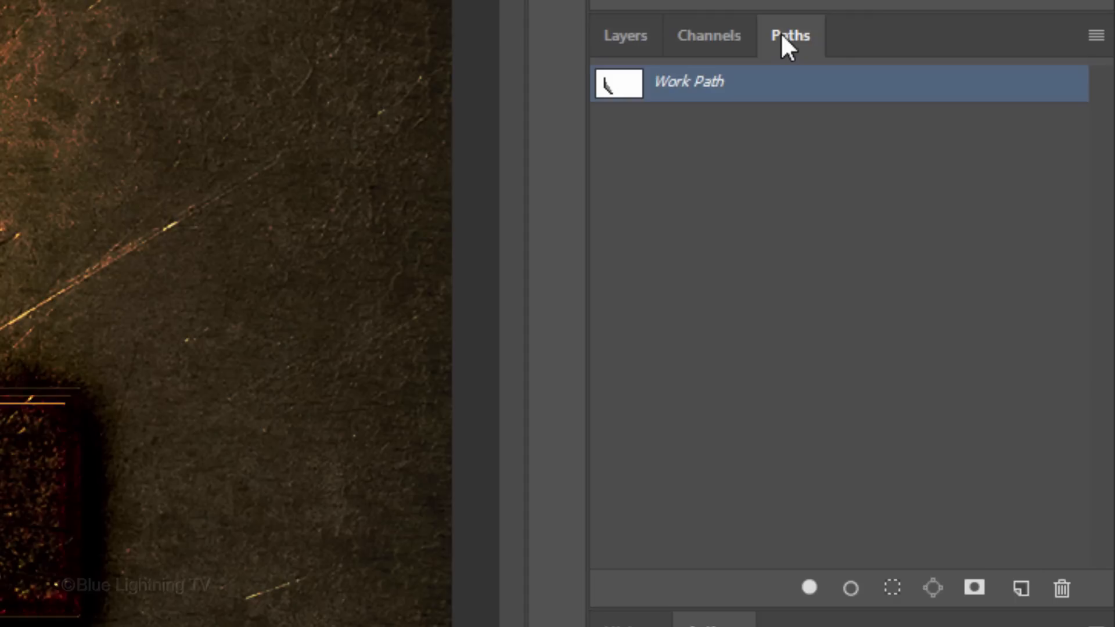
key(Delete)
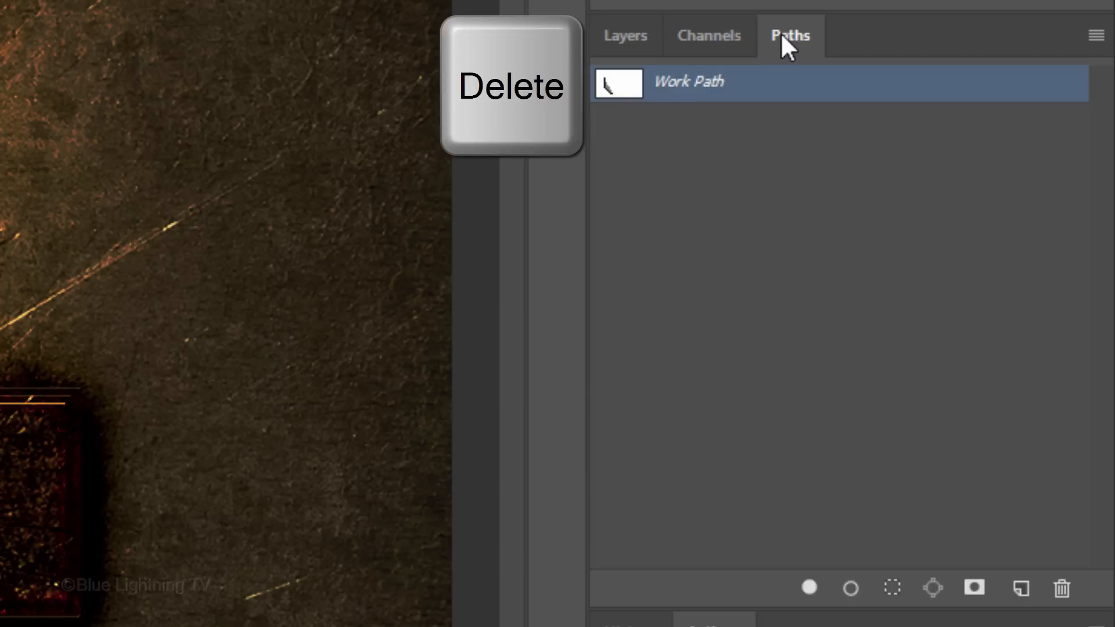
key(Delete)
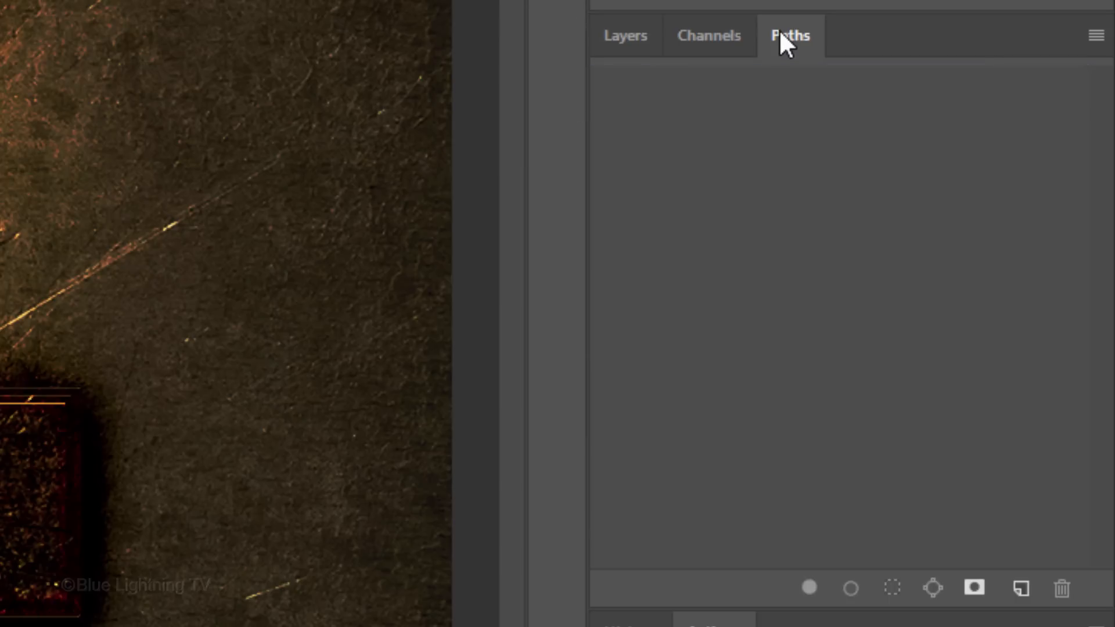
click(625, 36)
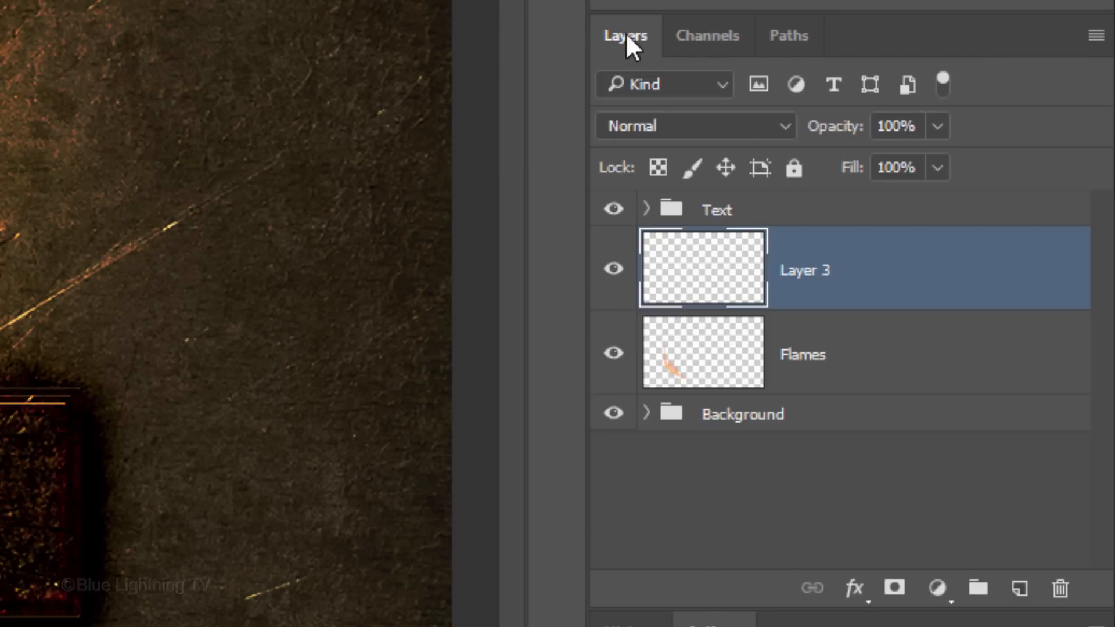
click(788, 34)
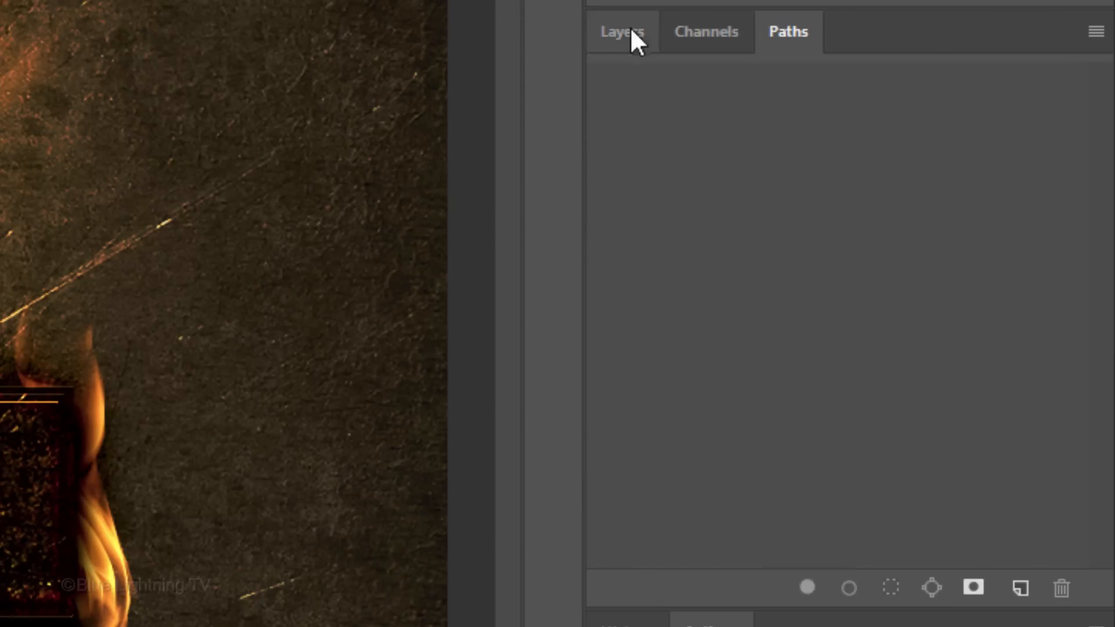
Step: Select every flame layer and group them (Ctrl+G) into a folder renamed 'Flames'
click(621, 31)
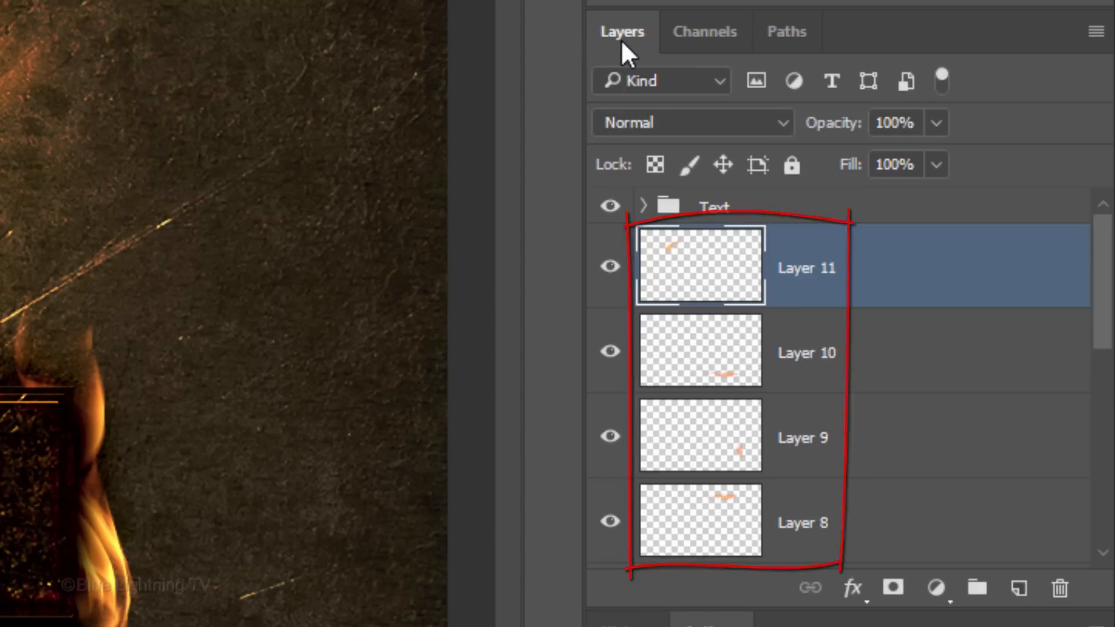
scroll(down, 3)
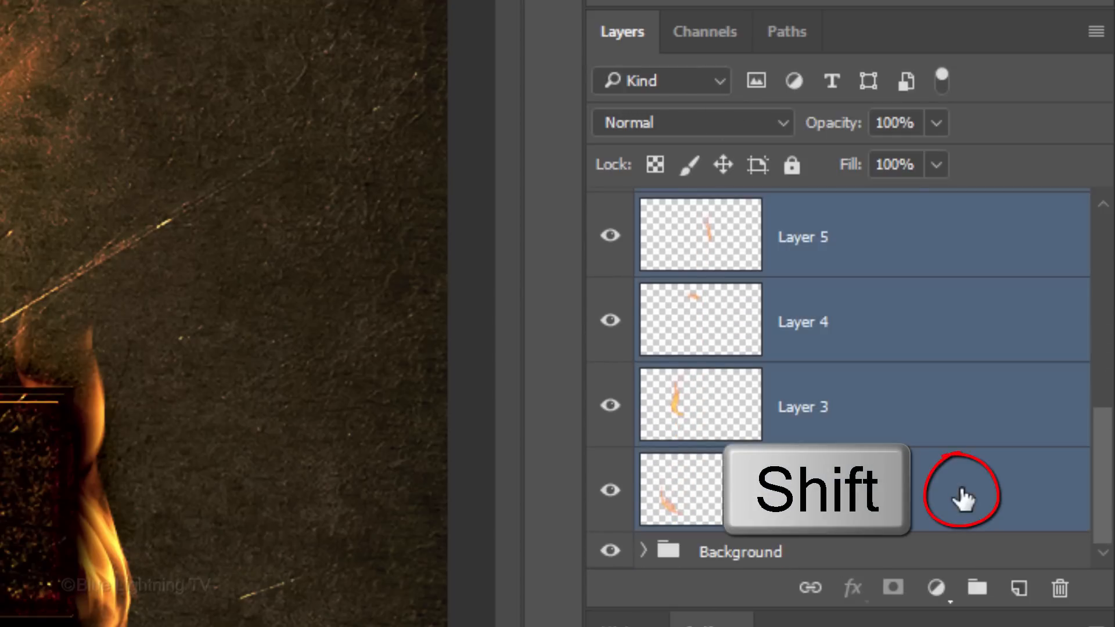
key(ctrl+g)
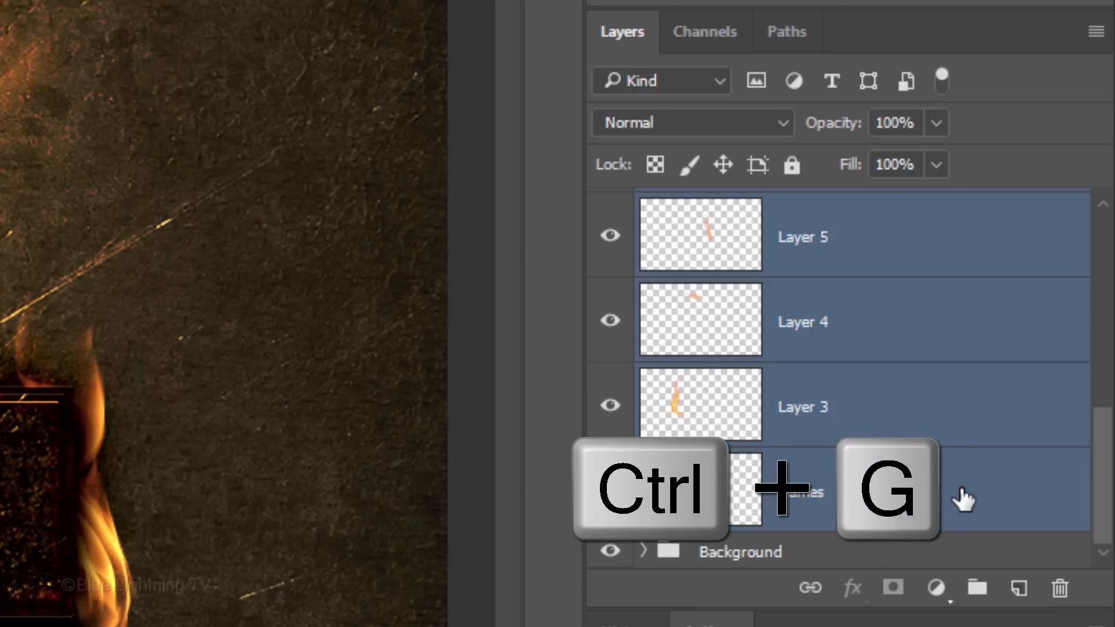
key(ctrl+g)
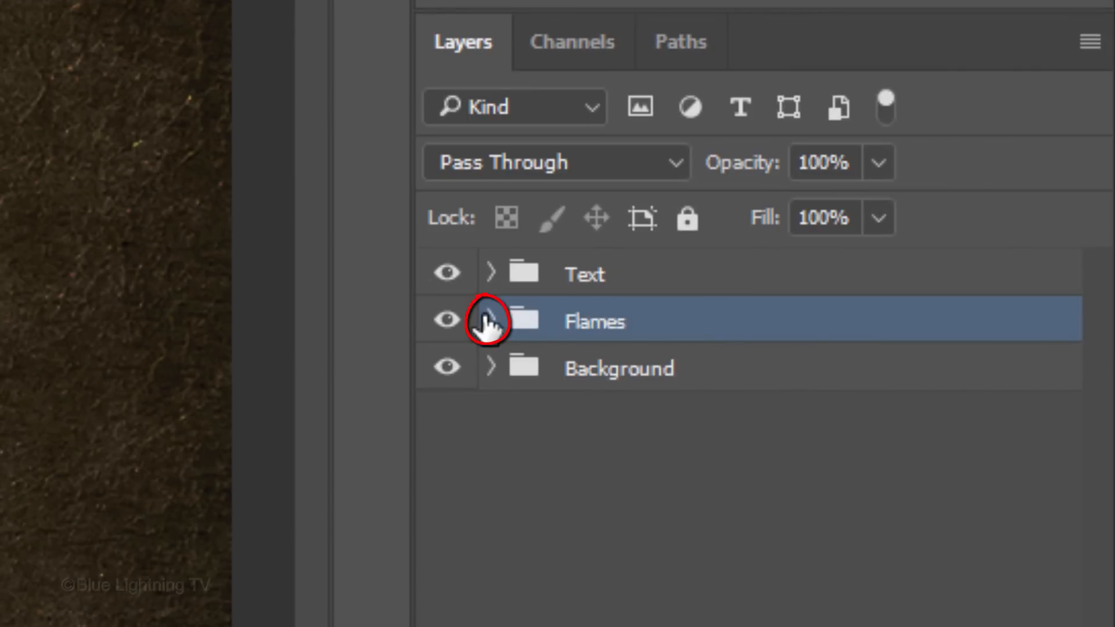
click(490, 321)
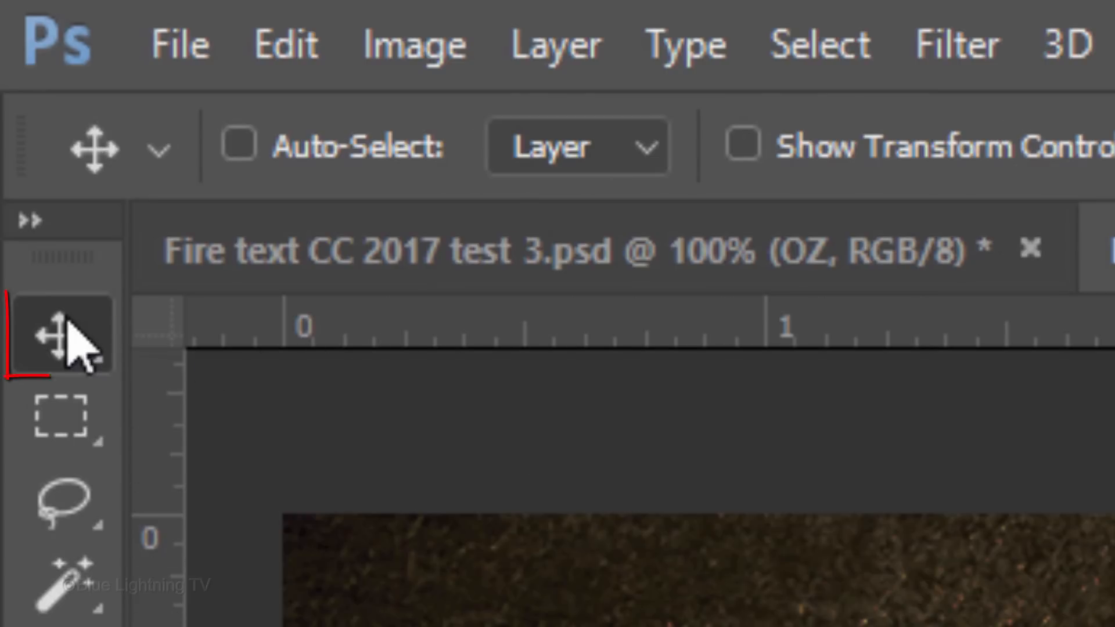
mouse_move(245, 164)
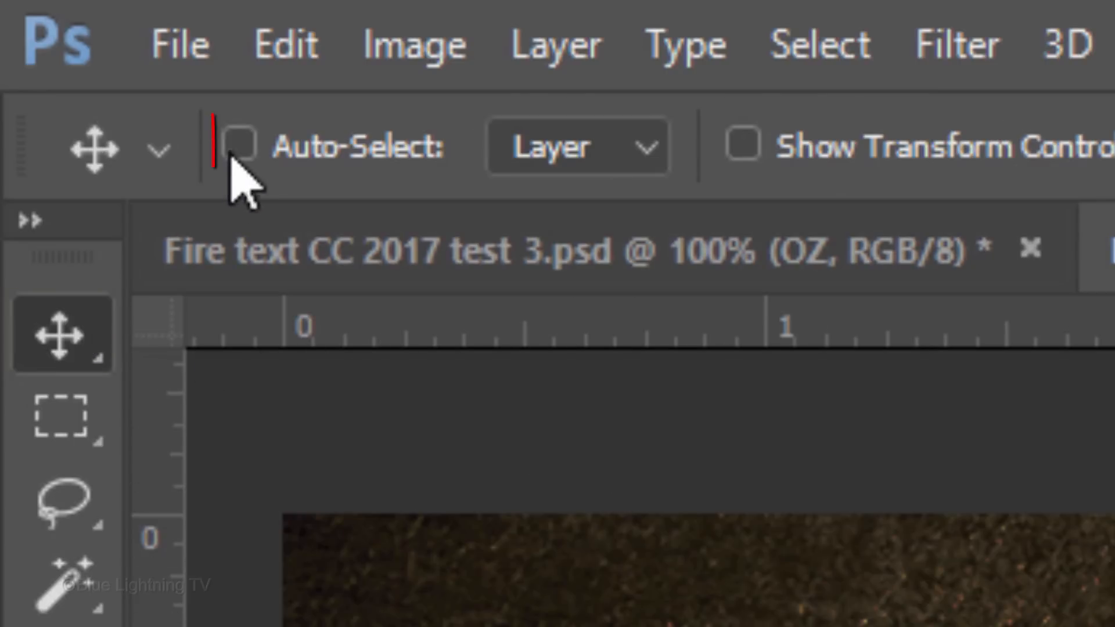
Step: Start a Free Transform on the Flames folder and switch it into Warp mode
click(242, 144)
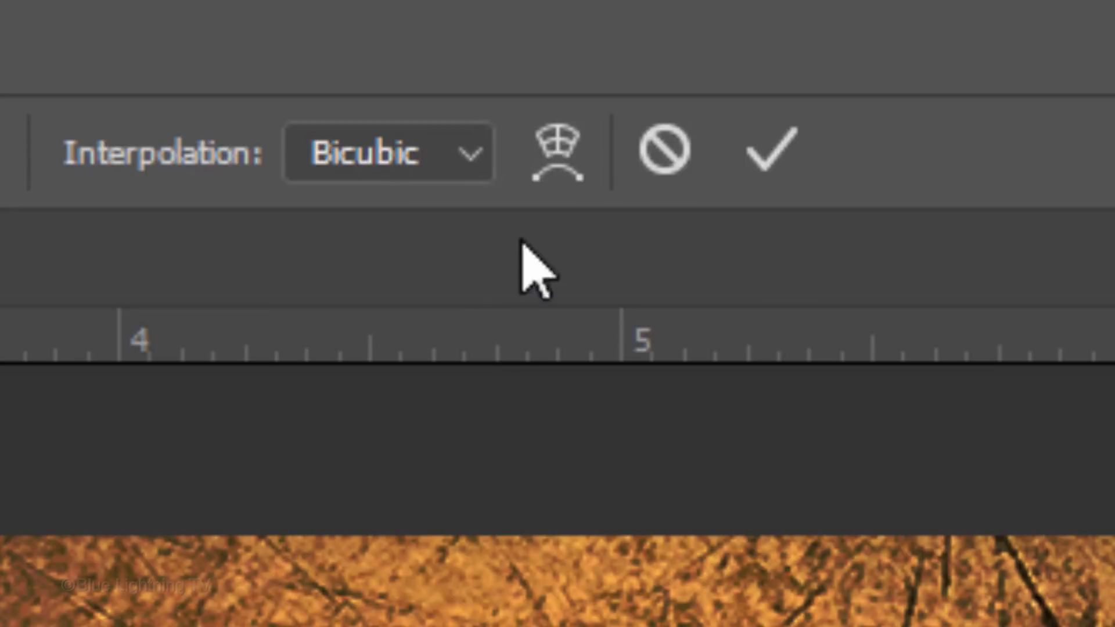
click(557, 151)
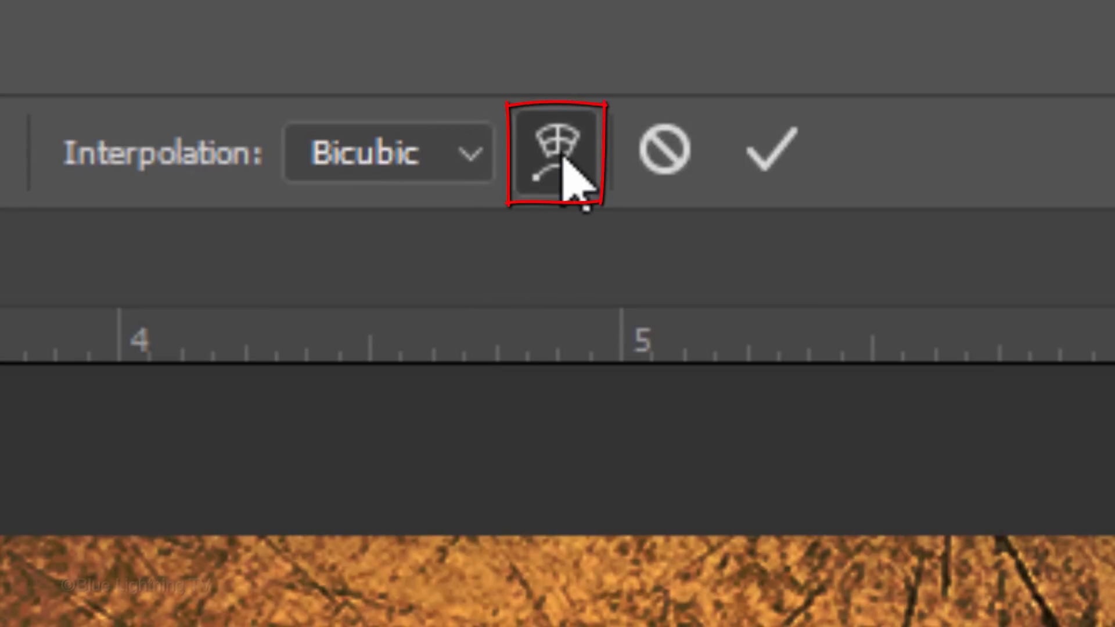